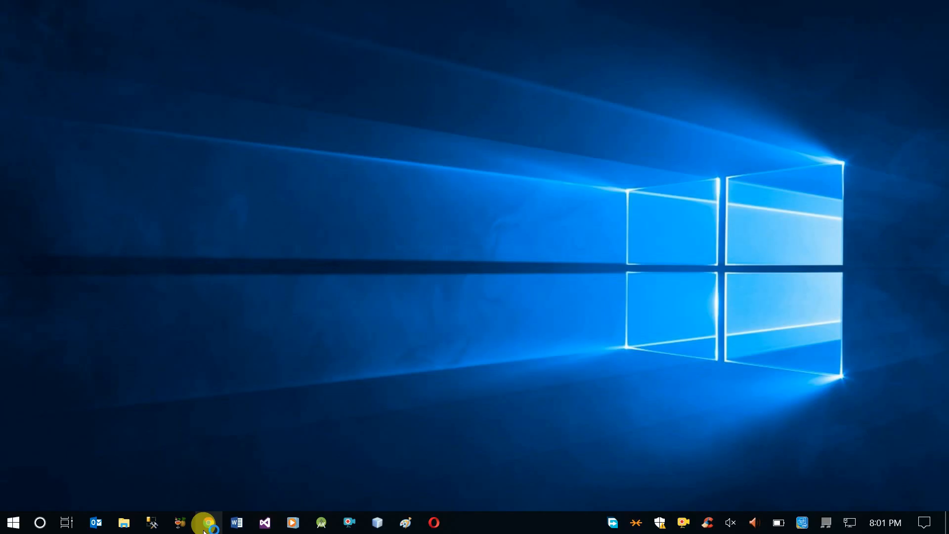
- Launch Chrome from the taskbar and load google.com in a new tab
click(208, 522)
text(googl)
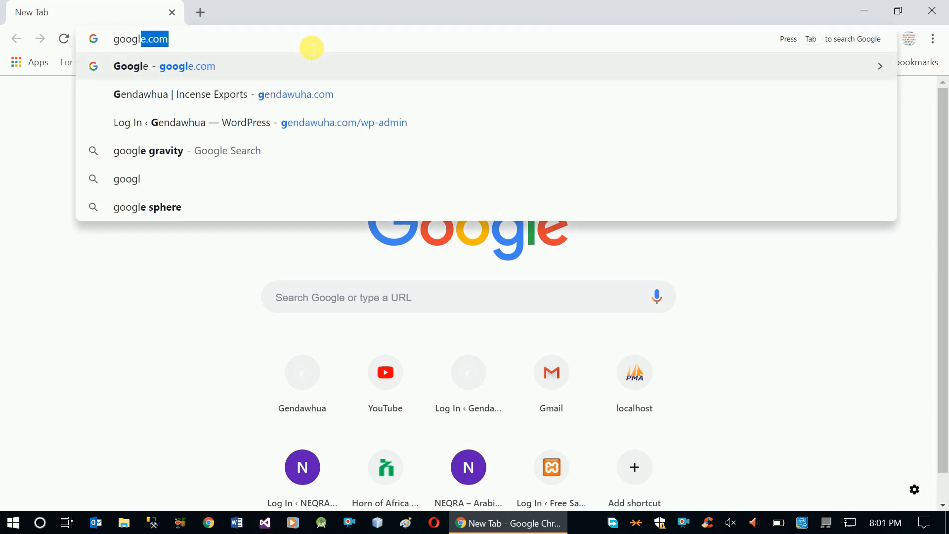
key(Return)
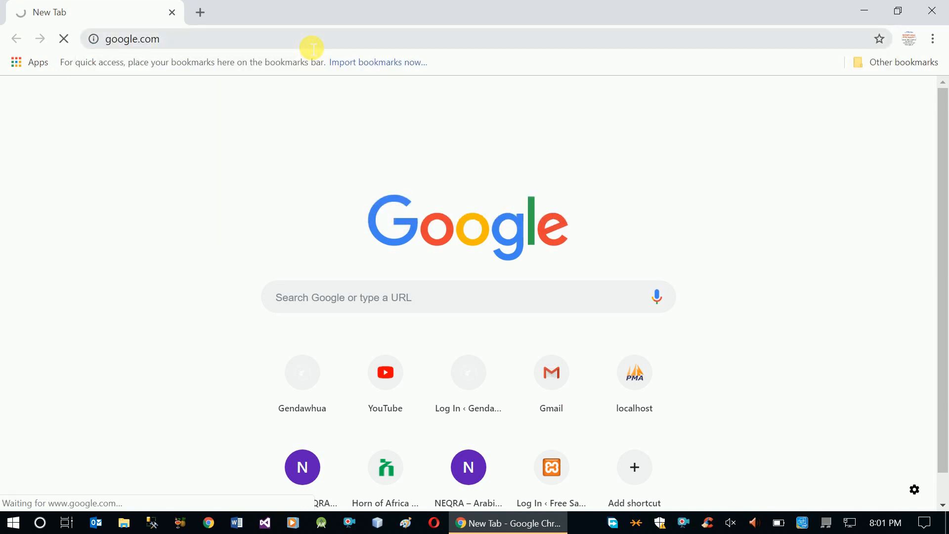
mouse_move(210, 251)
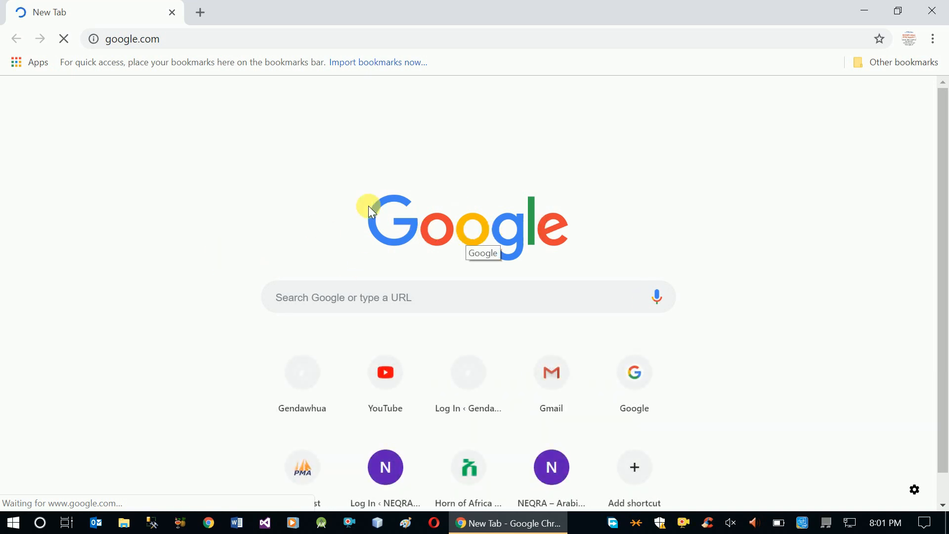
mouse_move(154, 183)
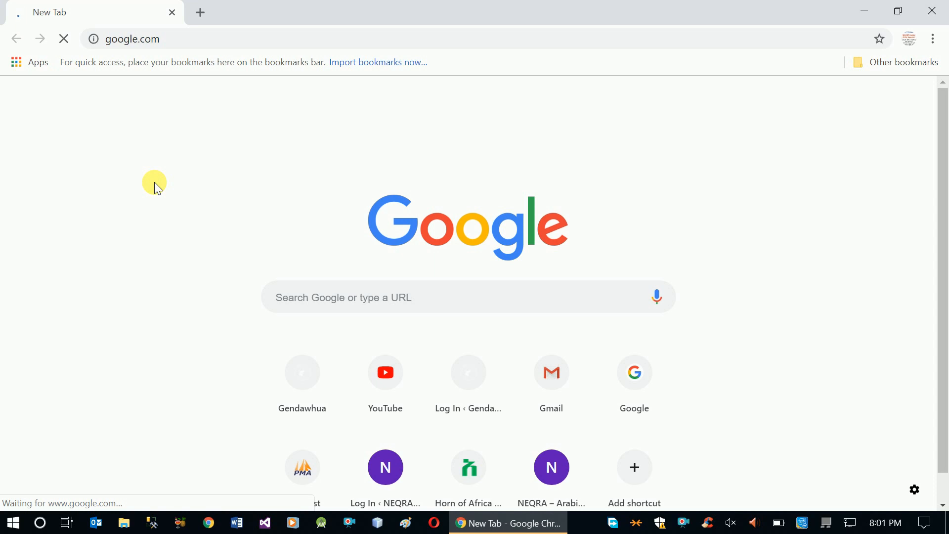
mouse_move(415, 216)
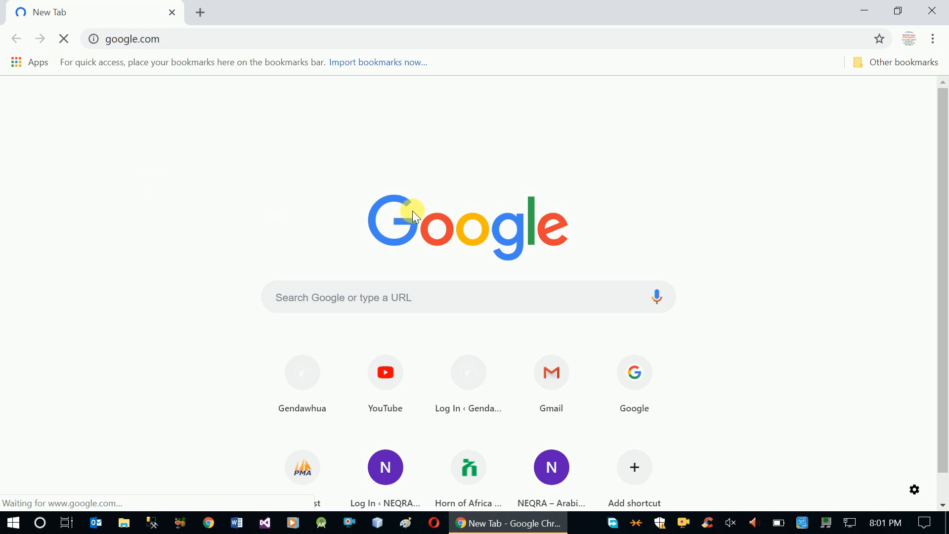
mouse_move(505, 172)
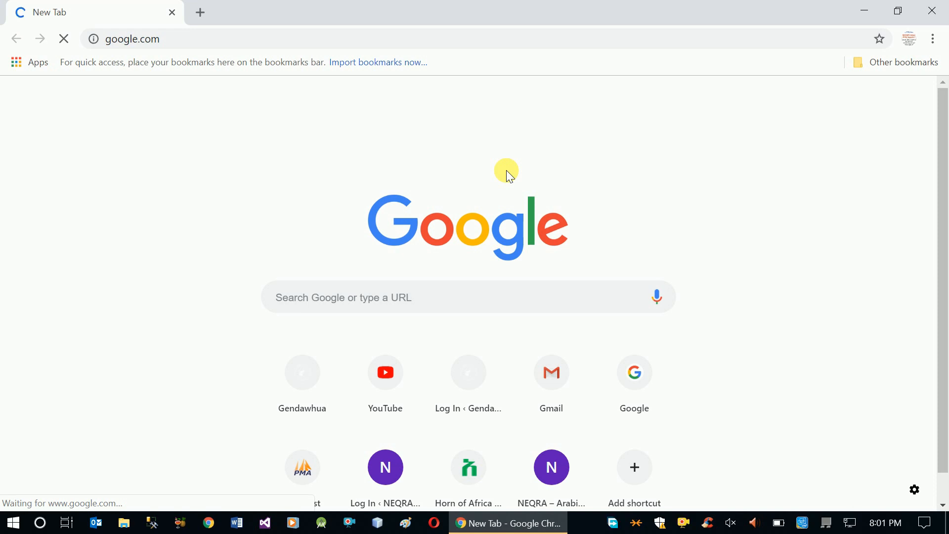
mouse_move(506, 297)
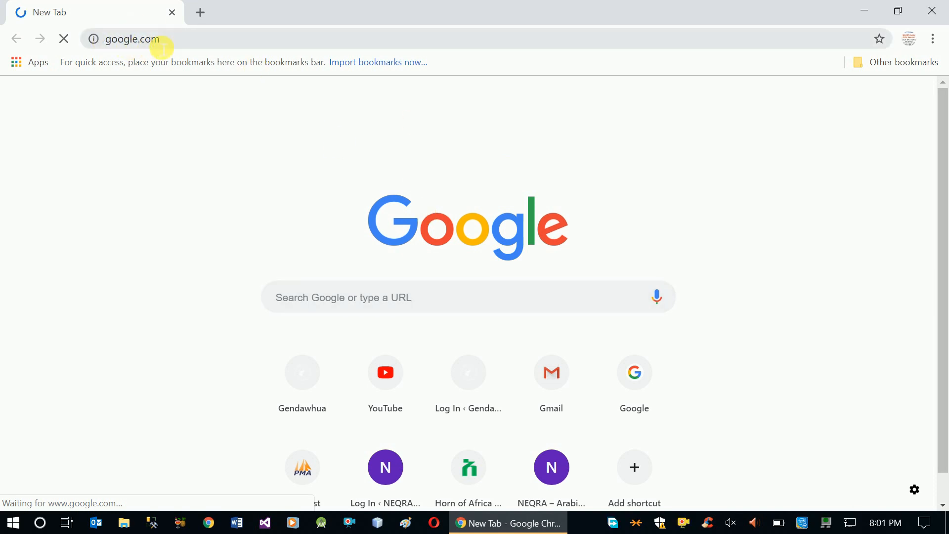
mouse_move(177, 235)
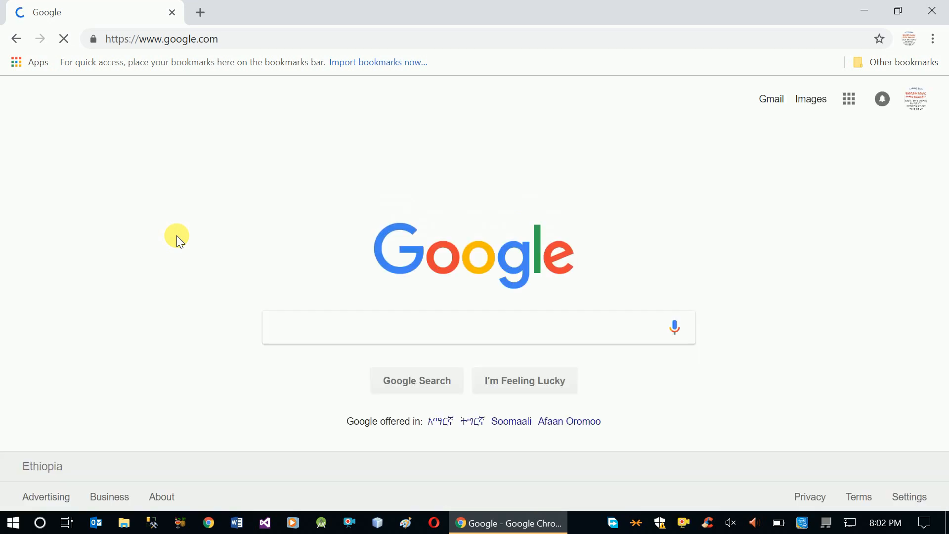
mouse_move(293, 317)
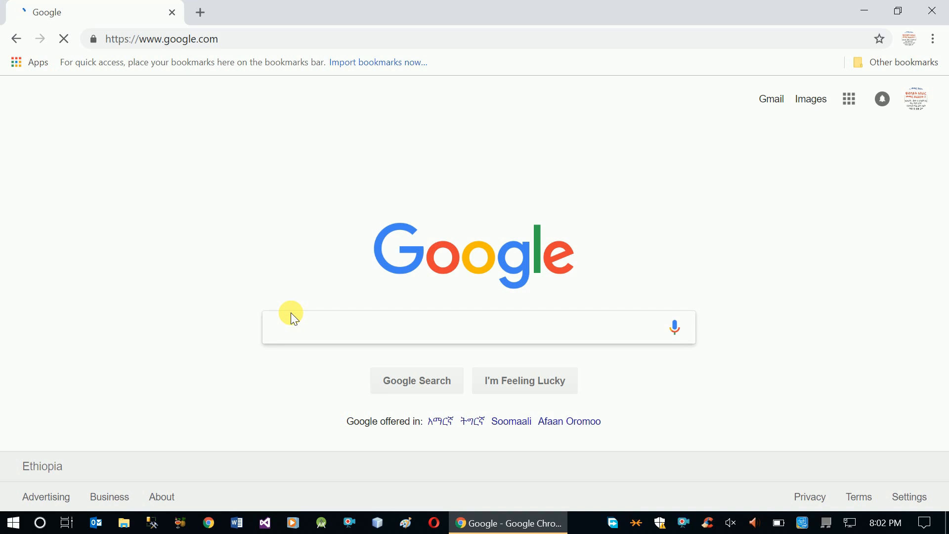
mouse_move(340, 333)
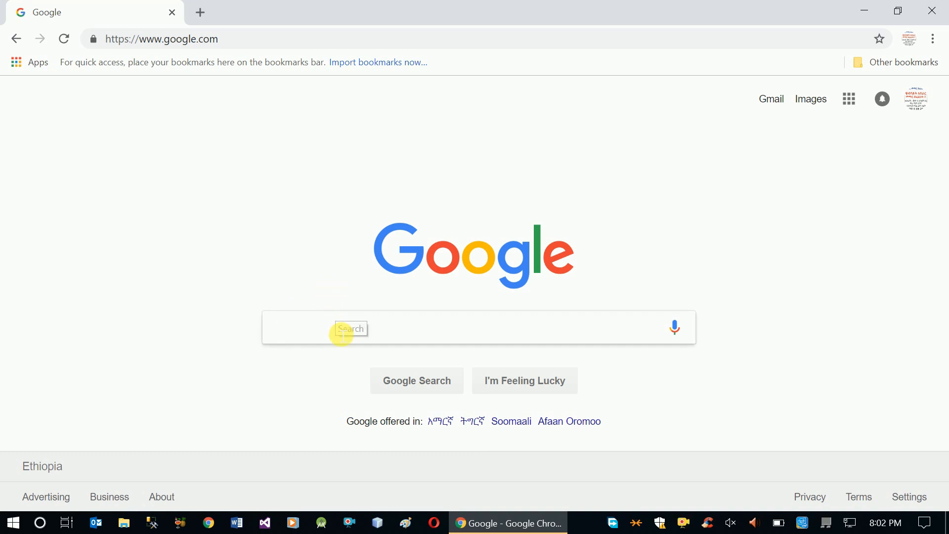
mouse_move(391, 370)
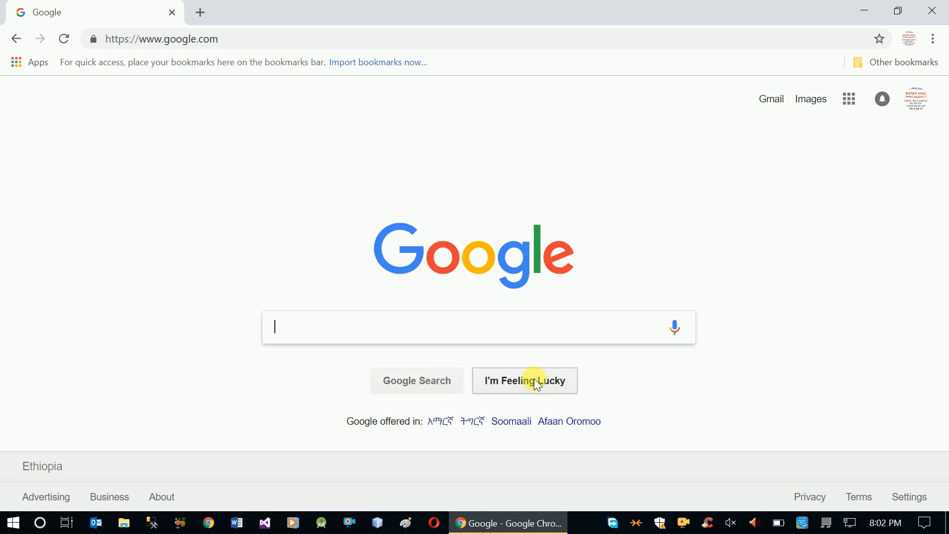
mouse_move(540, 391)
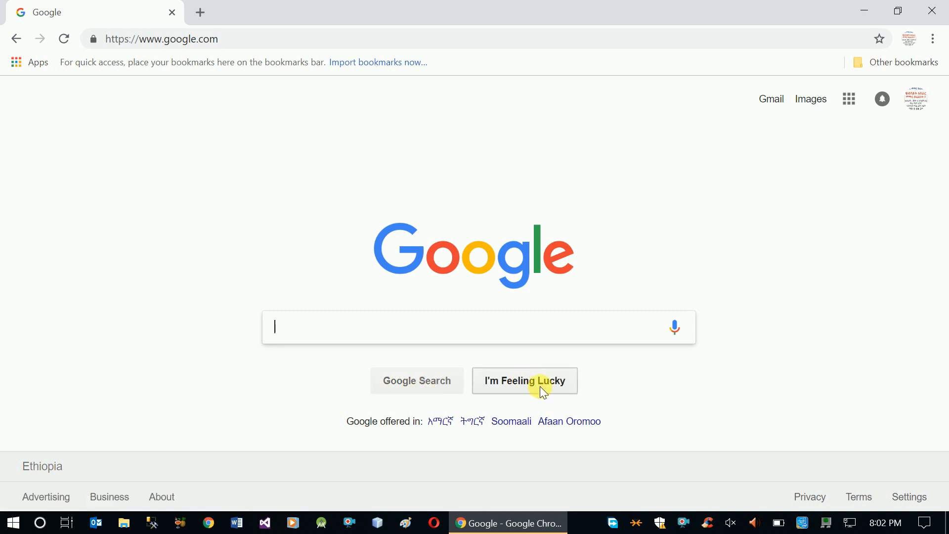
mouse_move(520, 334)
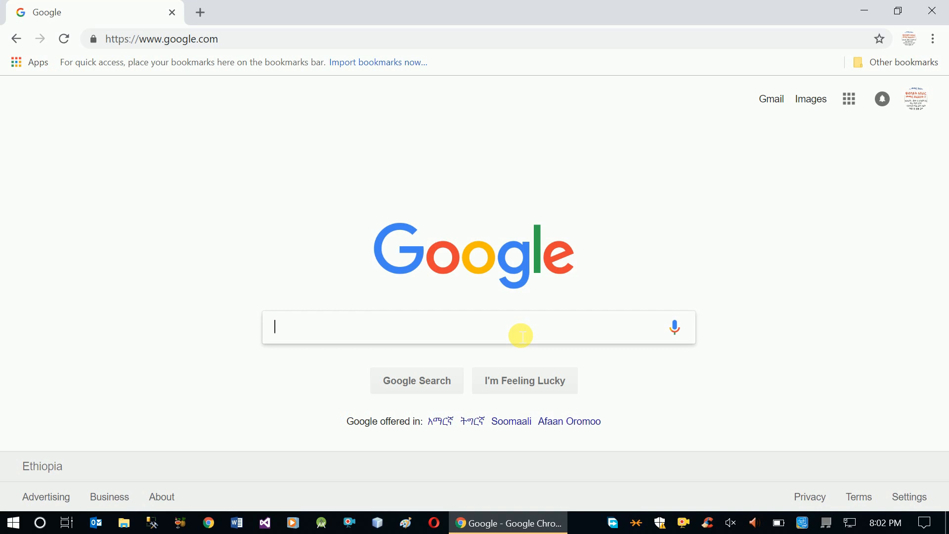
mouse_move(441, 421)
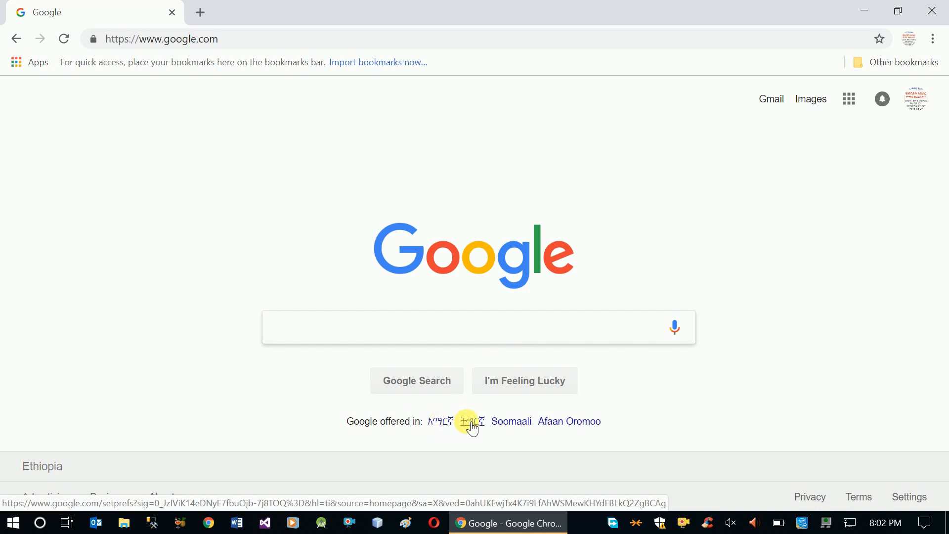
mouse_move(563, 435)
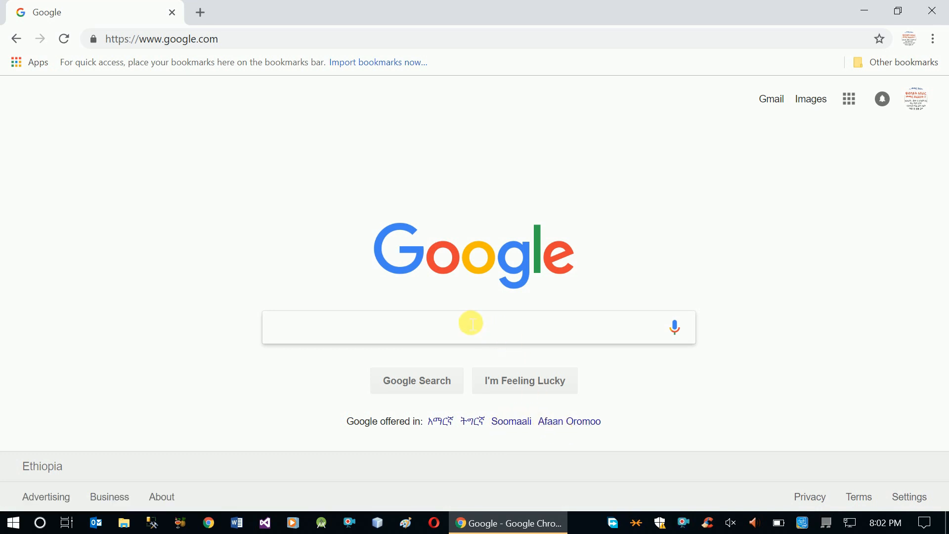
- Enter 'google space' and jump to its top result with I'm Feeling Lucky
text(go)
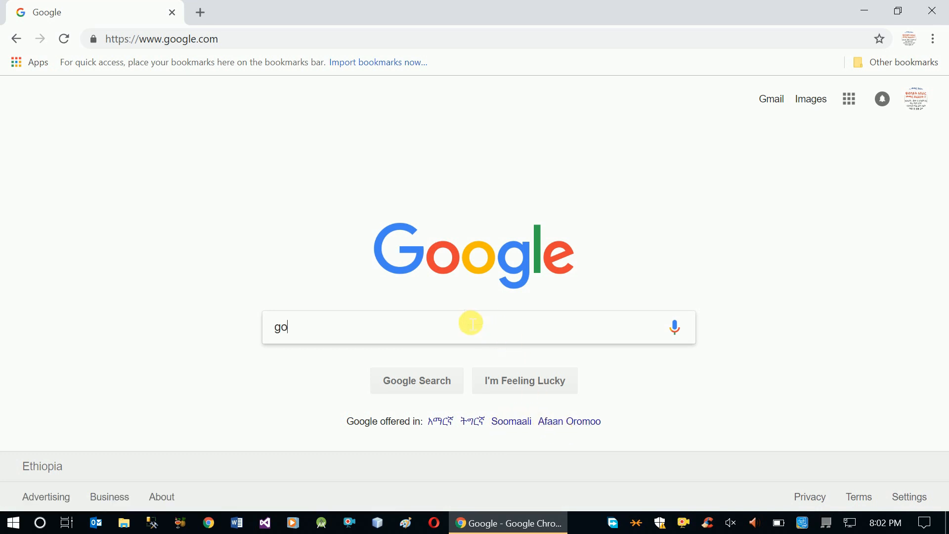
text(ogle)
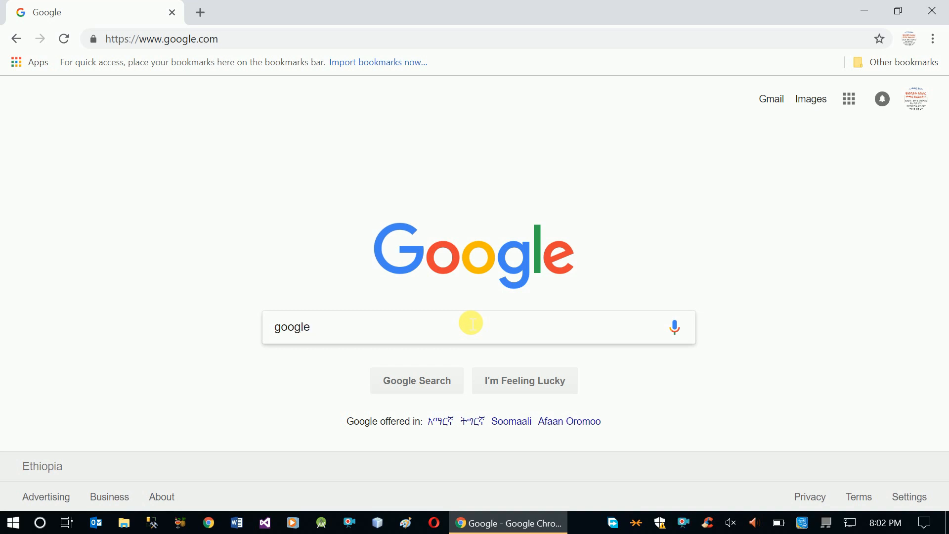
text(space)
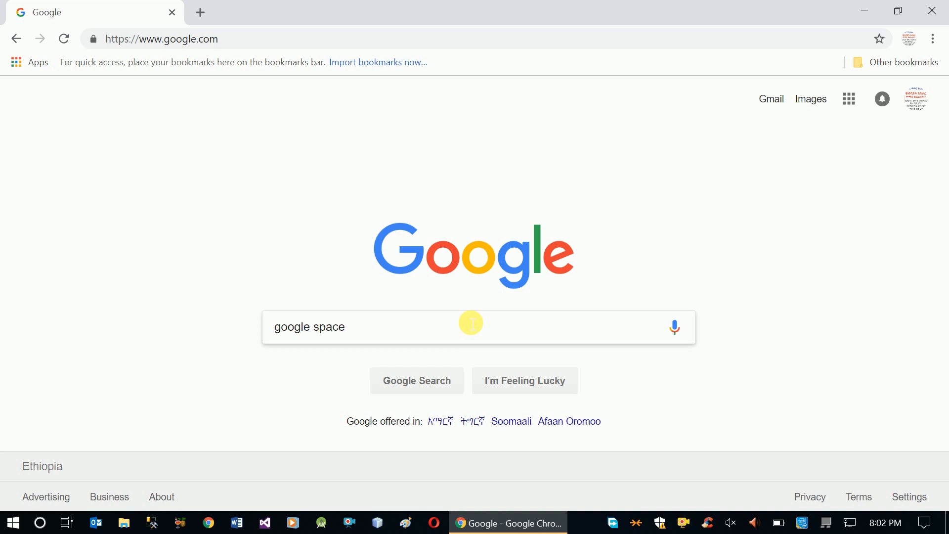
mouse_move(416, 380)
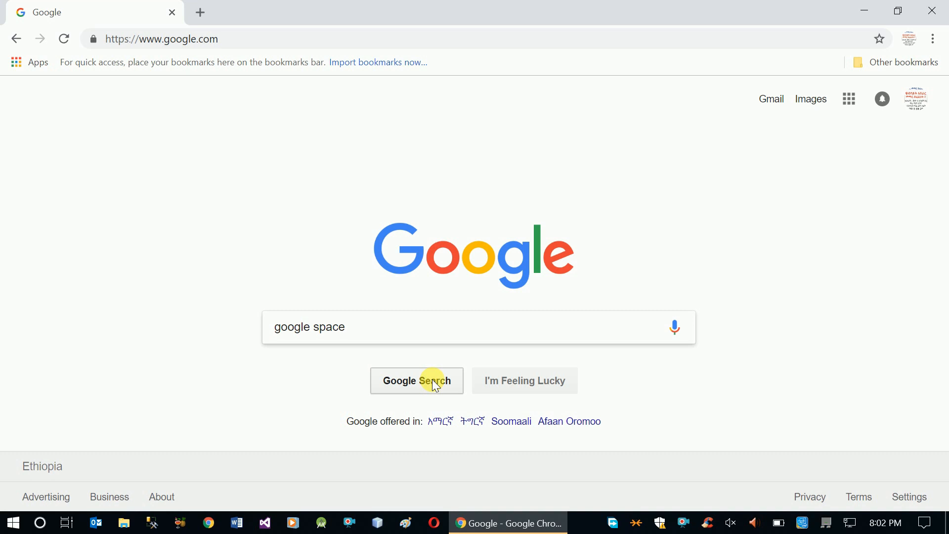
mouse_move(524, 380)
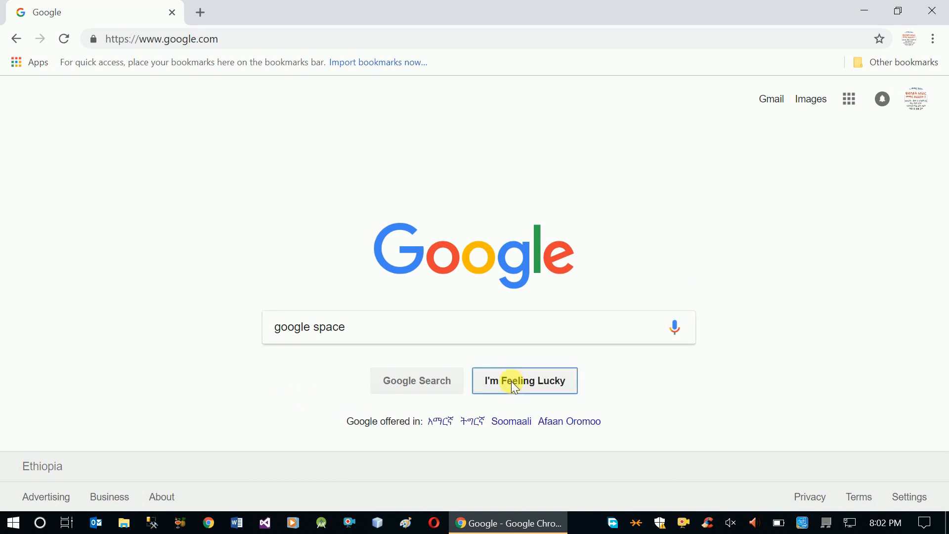
click(524, 380)
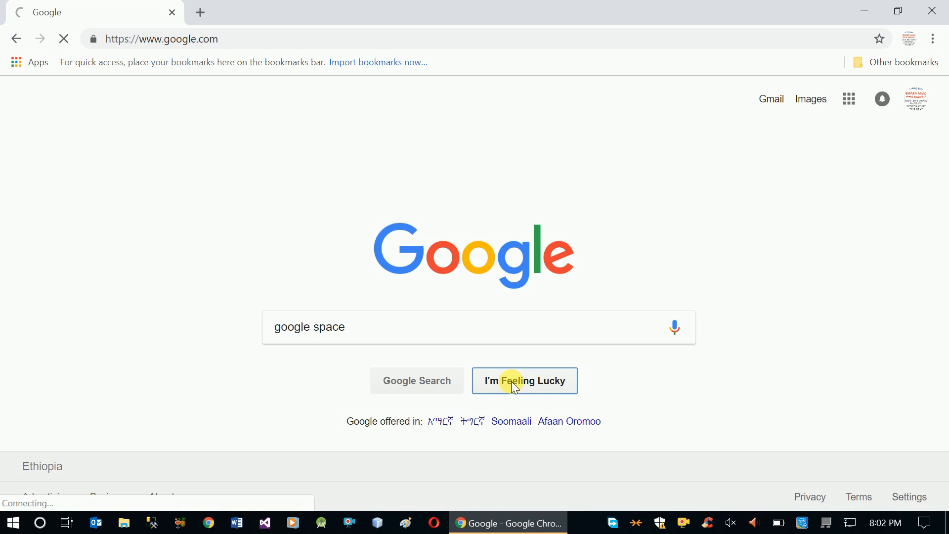
click(524, 380)
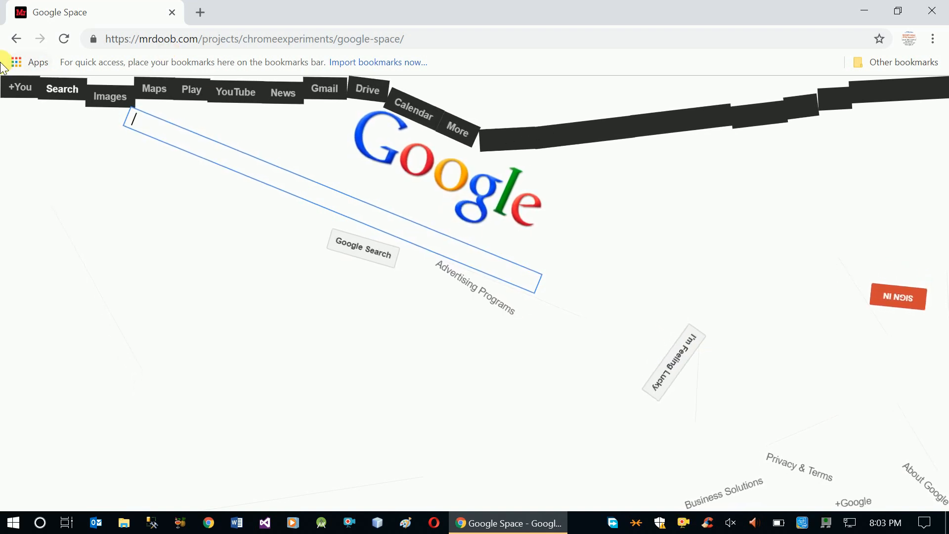
click(17, 38)
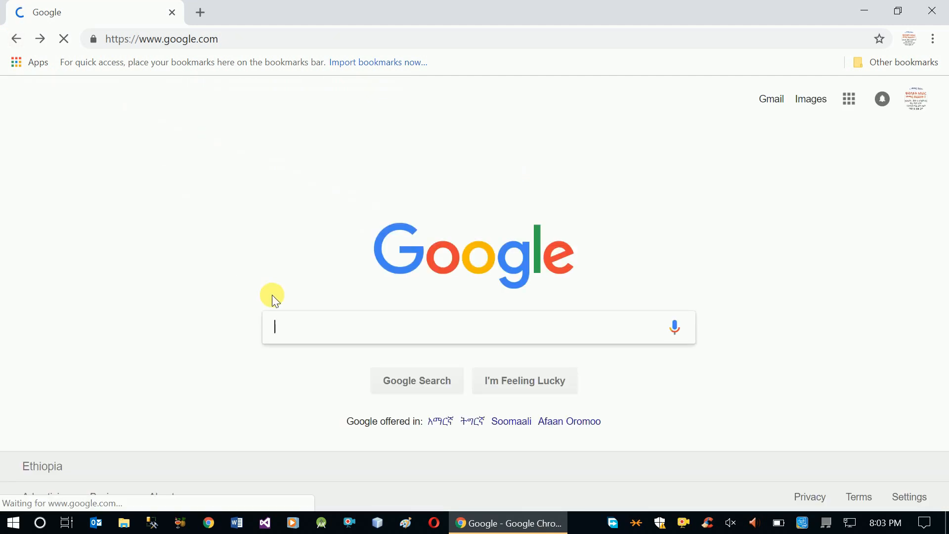
mouse_move(316, 327)
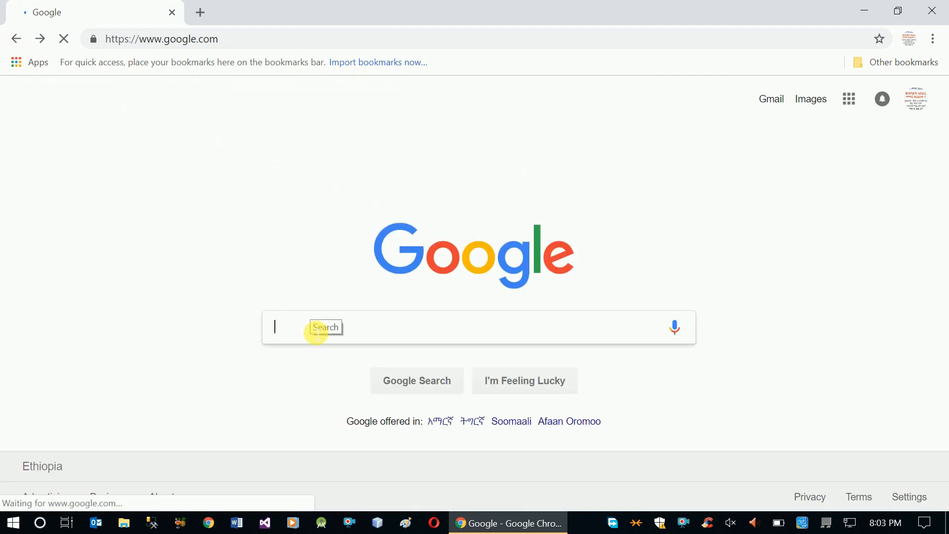
- Open the Google Gravity experiment via I'm Feeling Lucky, watch it collapse, then go back home
text(google)
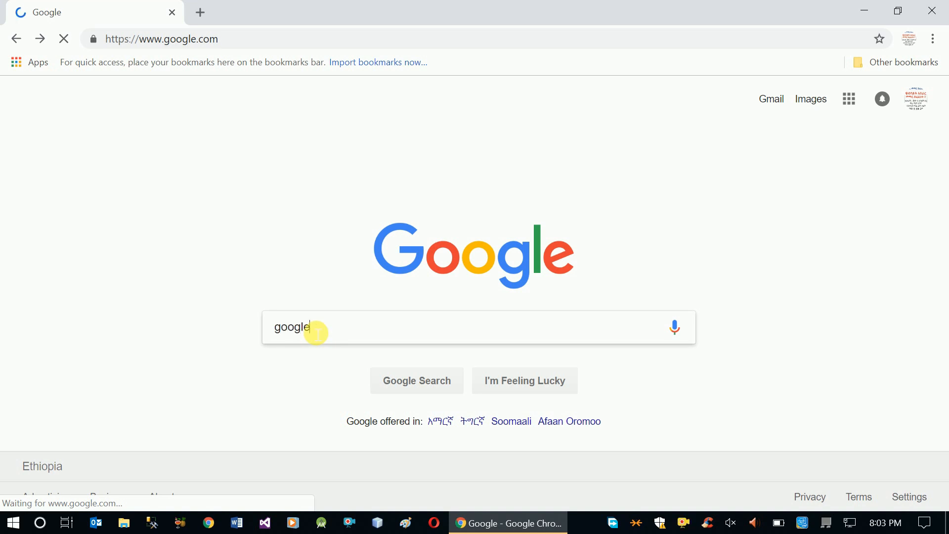
text(gravity)
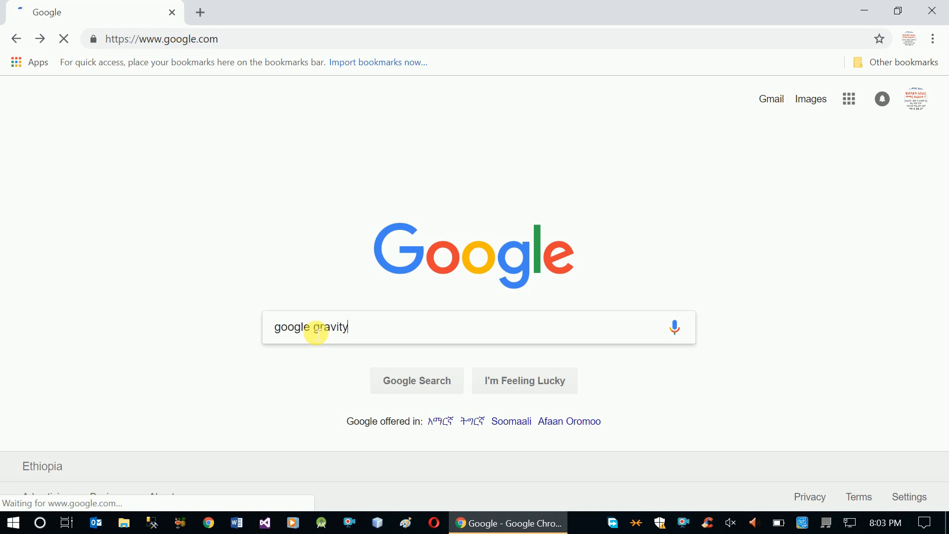
click(416, 380)
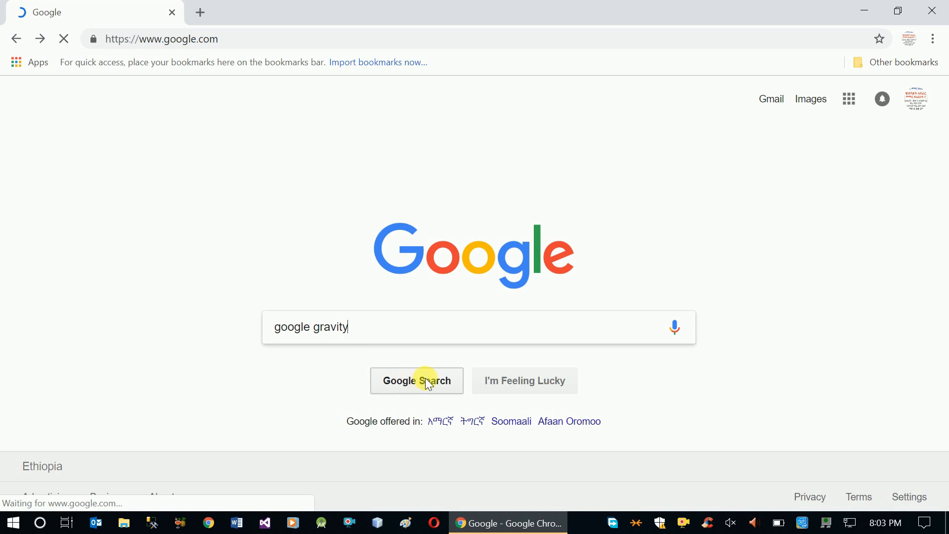
mouse_move(513, 387)
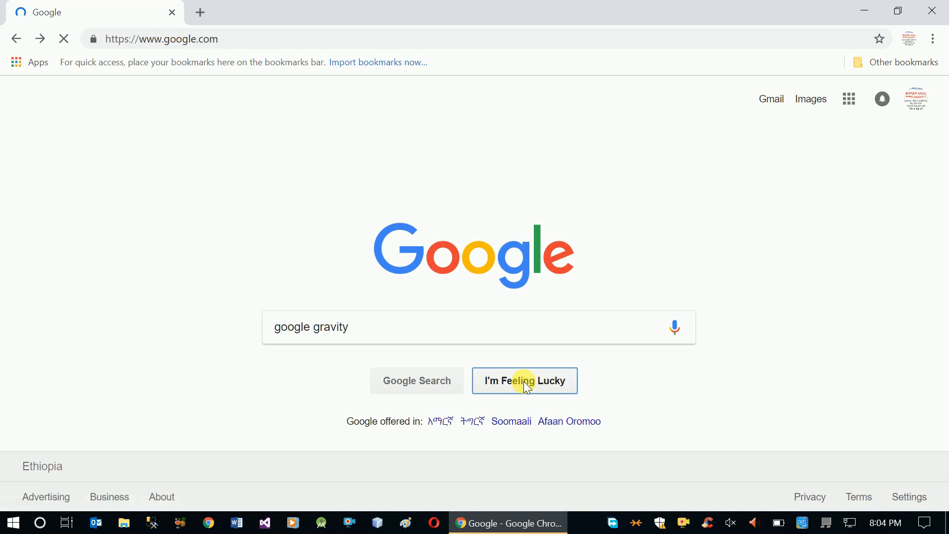
click(524, 380)
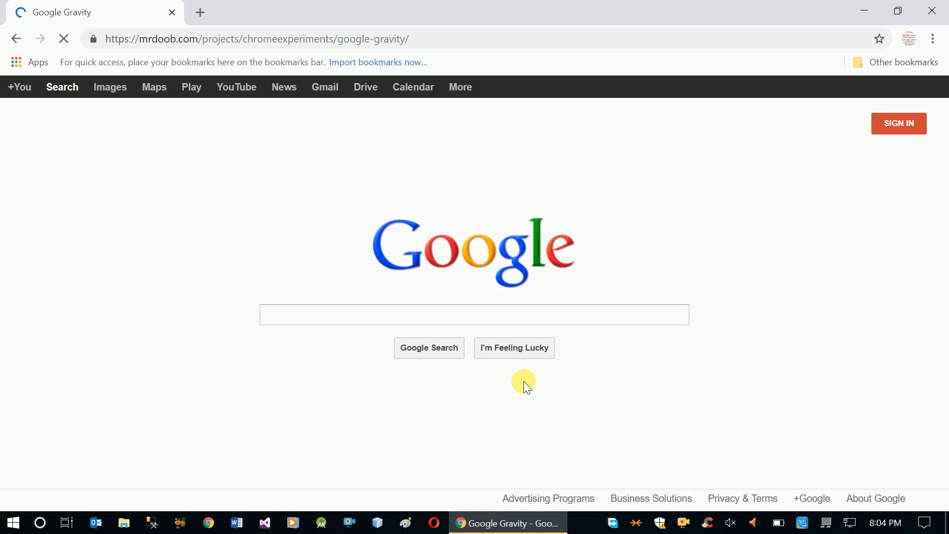
mouse_move(460, 291)
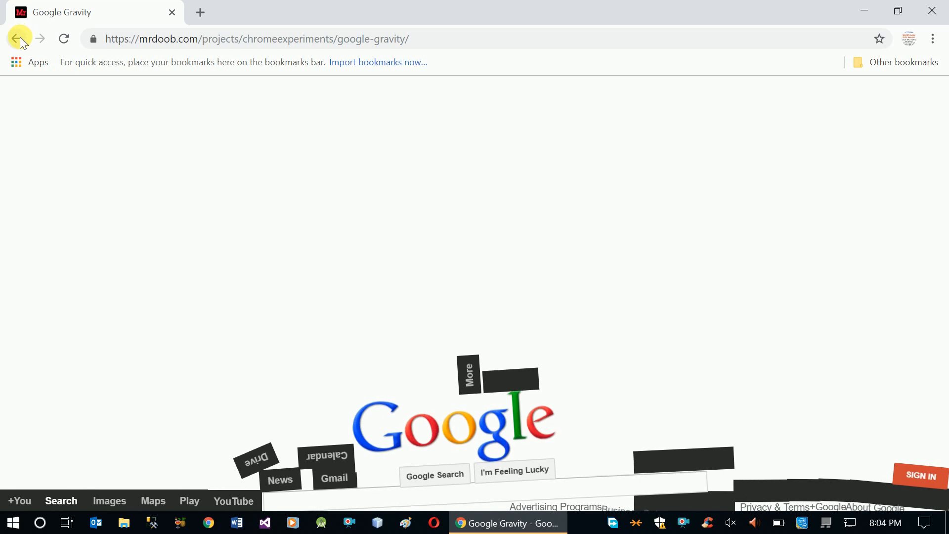
click(17, 38)
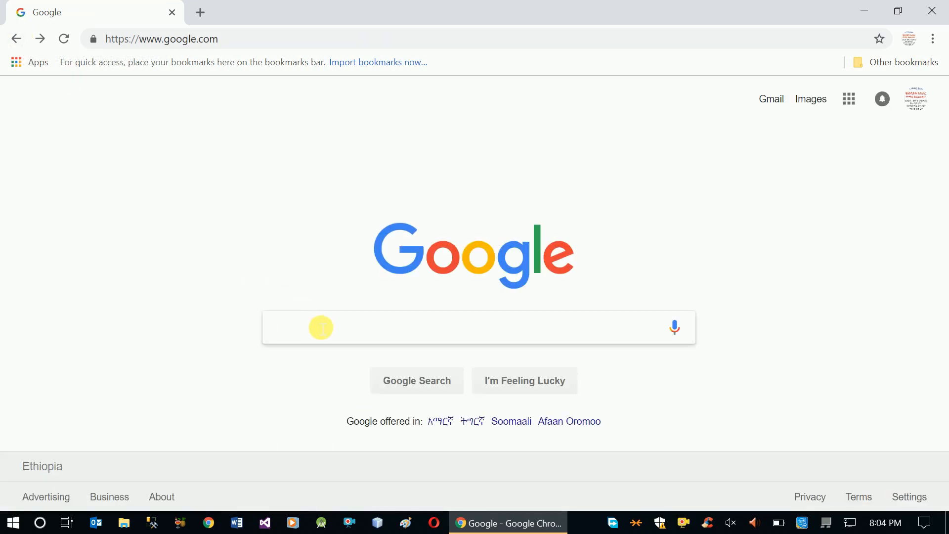
text(google)
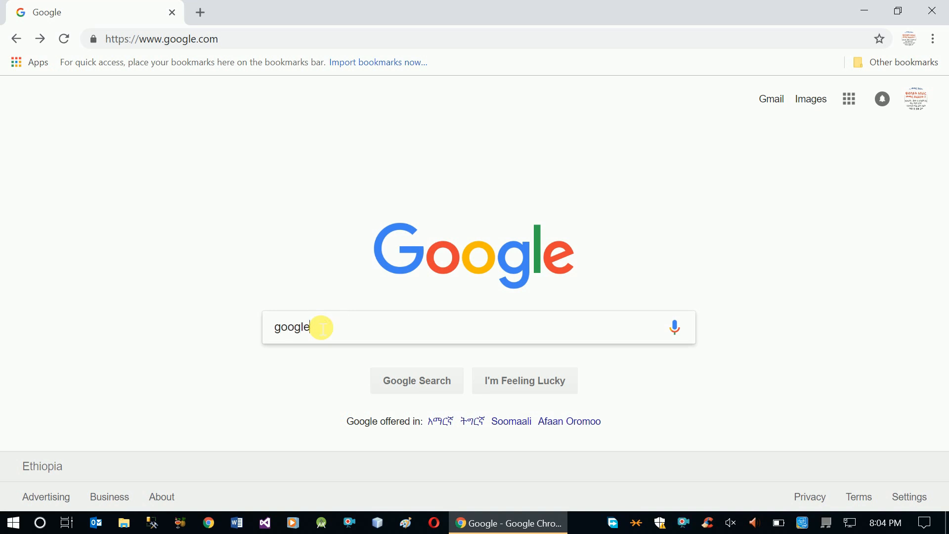
text(sphere)
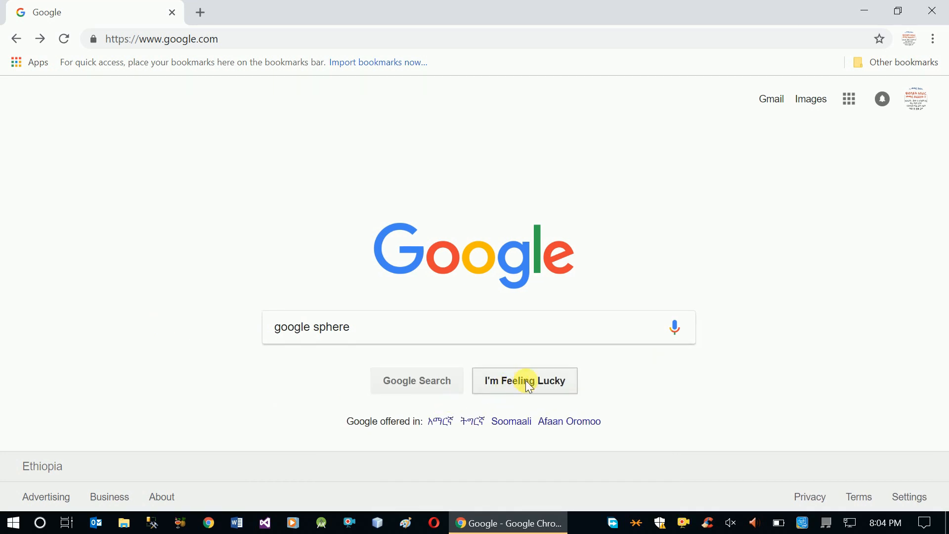
click(524, 380)
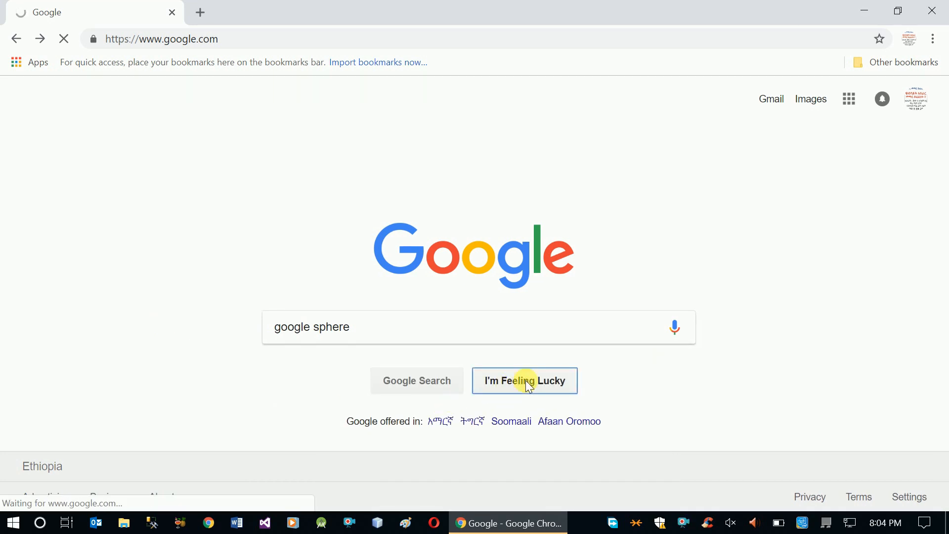
click(524, 381)
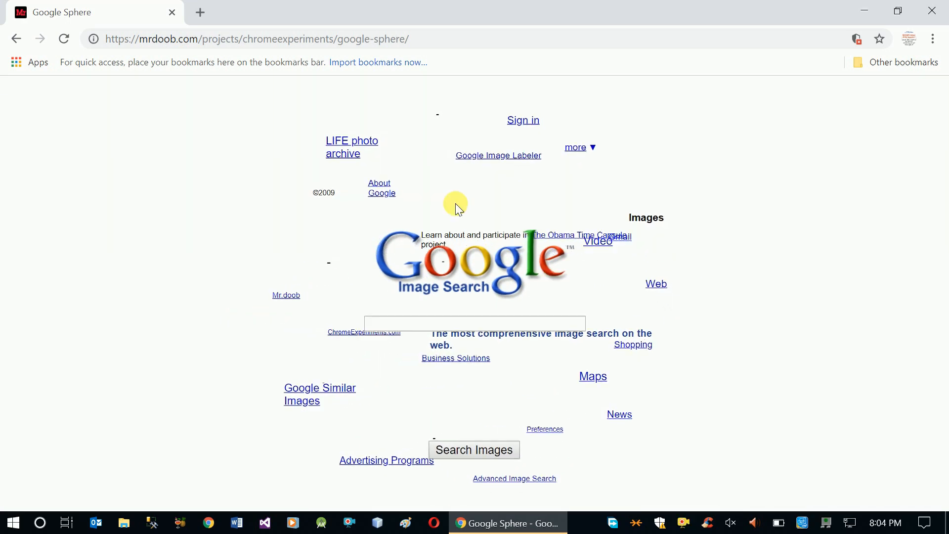
mouse_move(411, 241)
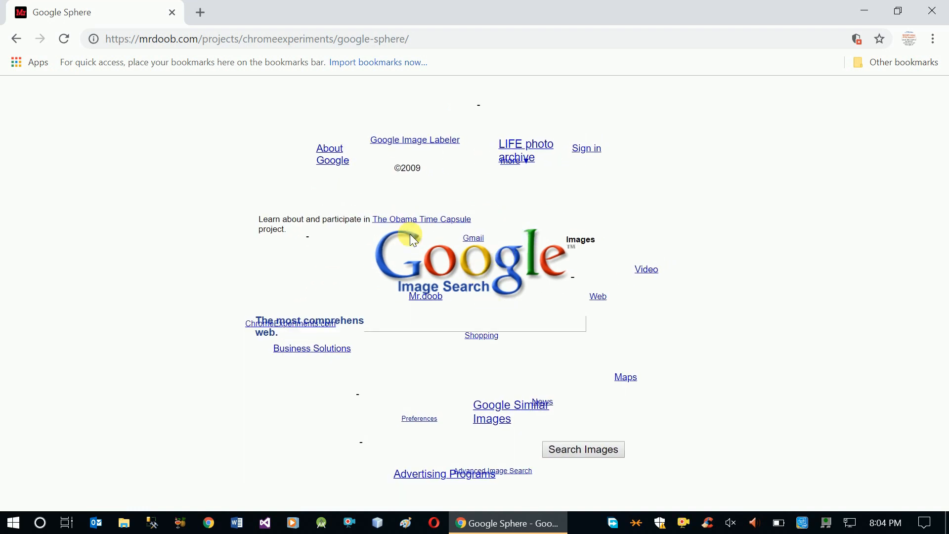
mouse_move(130, 229)
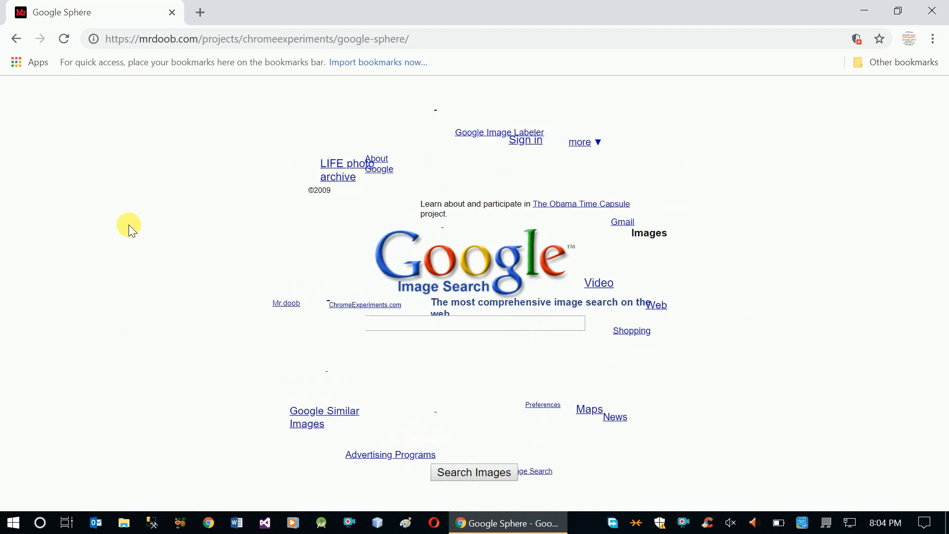
mouse_move(816, 305)
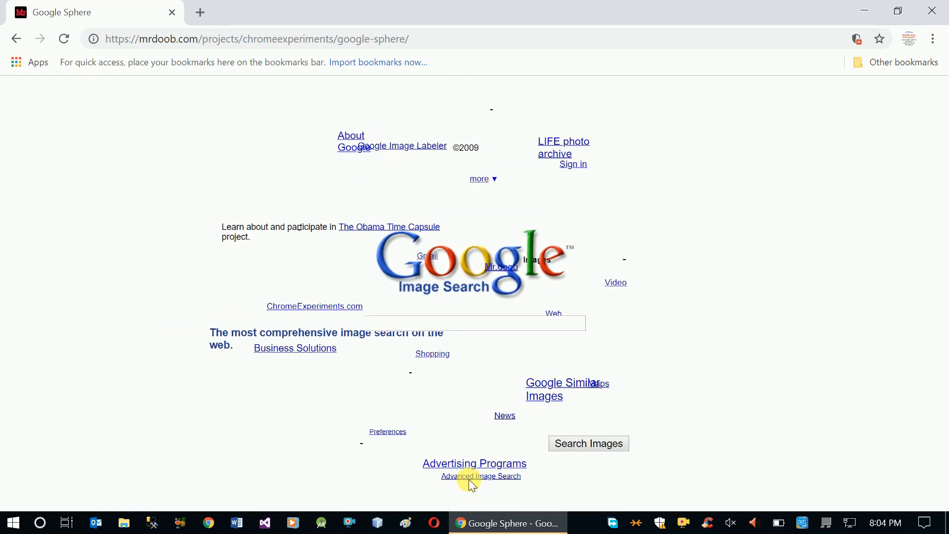
mouse_move(477, 236)
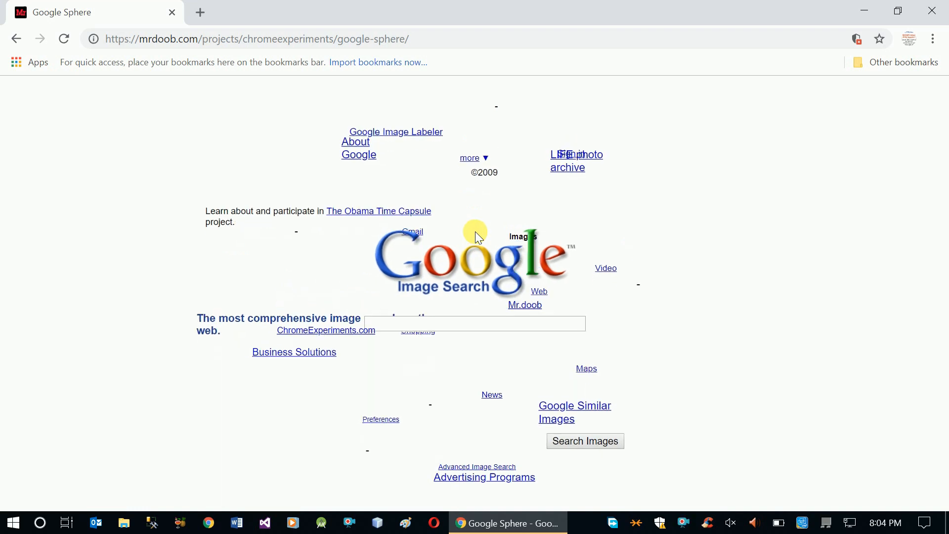
mouse_move(832, 289)
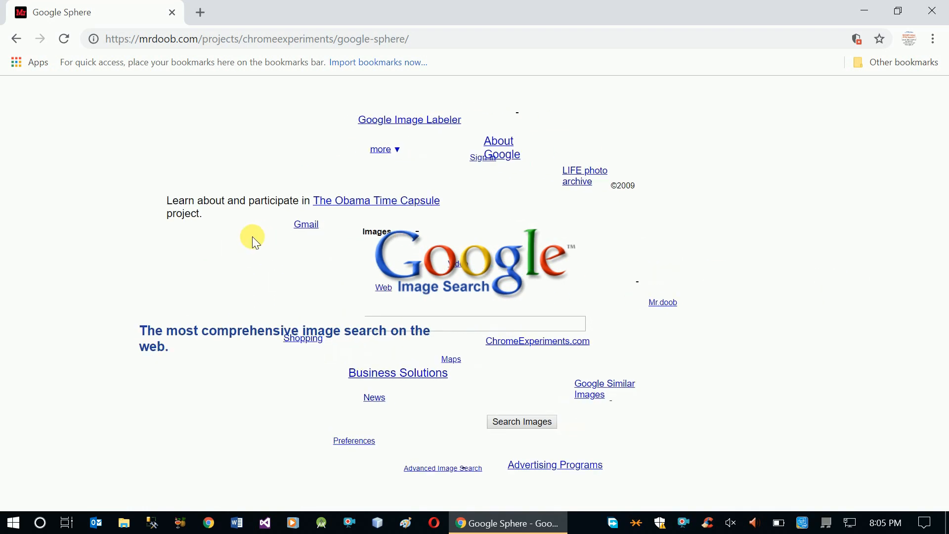
mouse_move(133, 239)
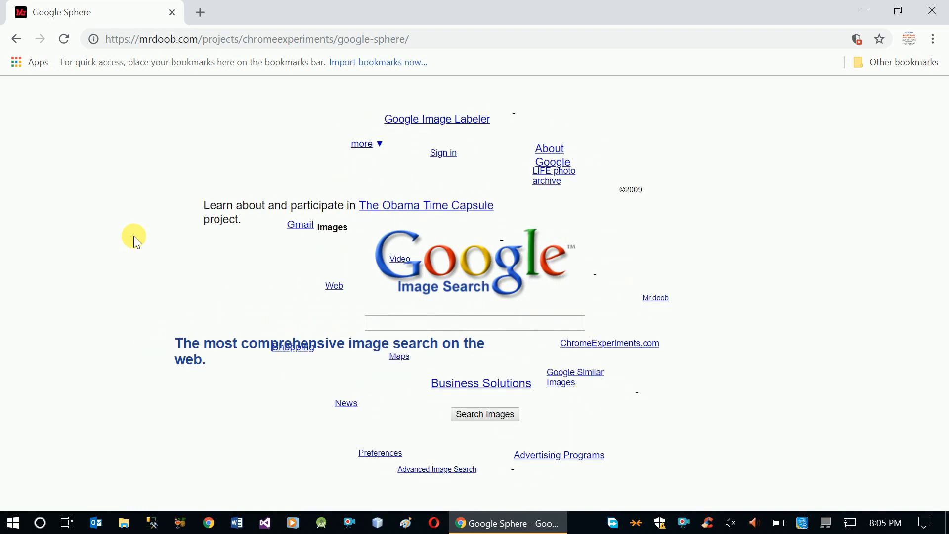
click(16, 38)
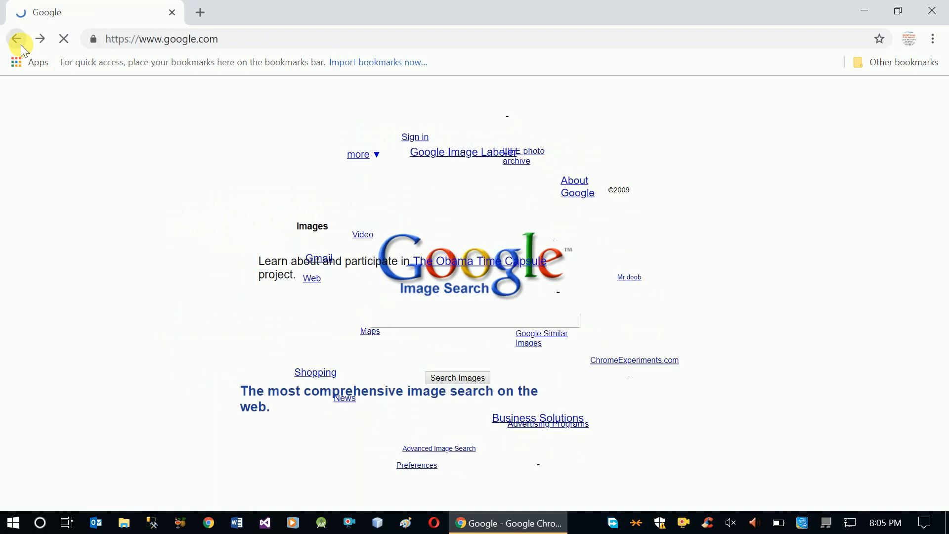
click(16, 39)
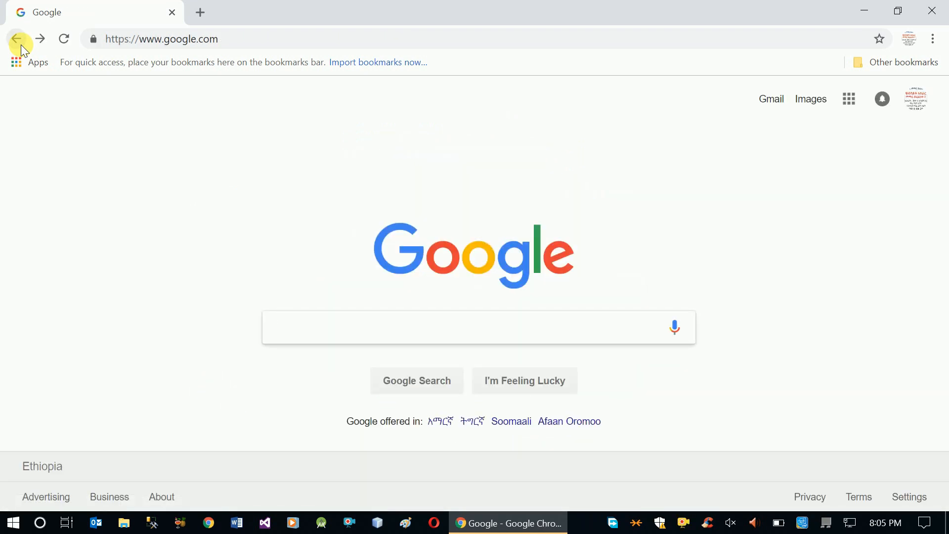
click(16, 38)
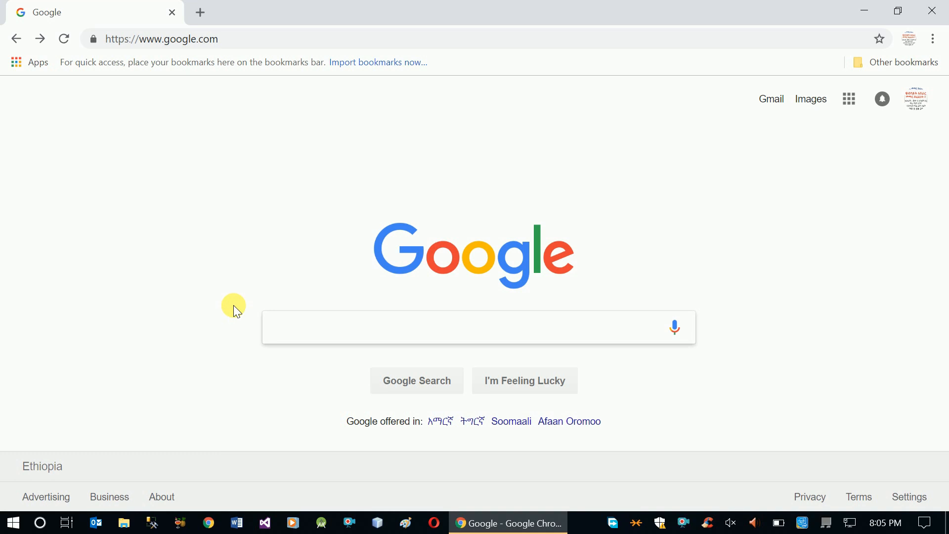
- Search Google for 'distance from addis ababa to bahir dar'
text(distance)
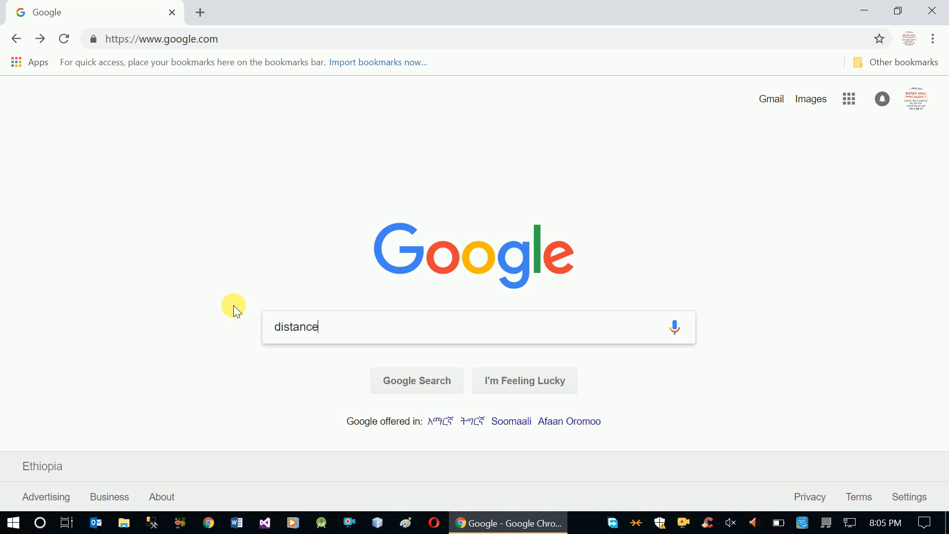
text(" ")
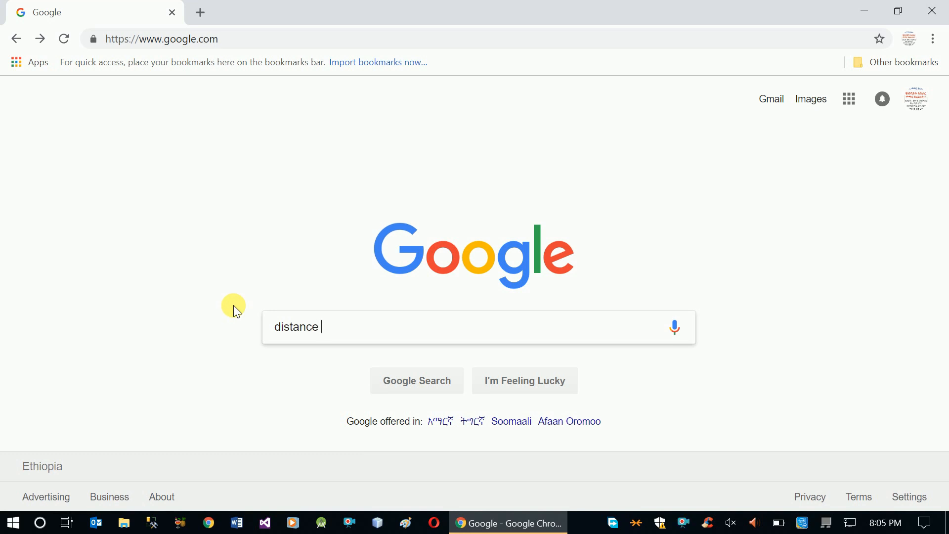
text(from addis ab)
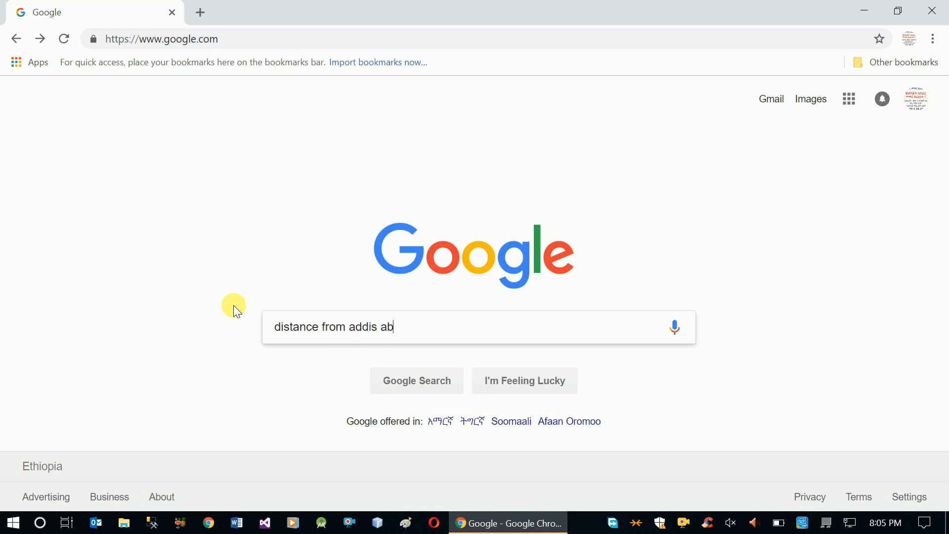
text(aba to)
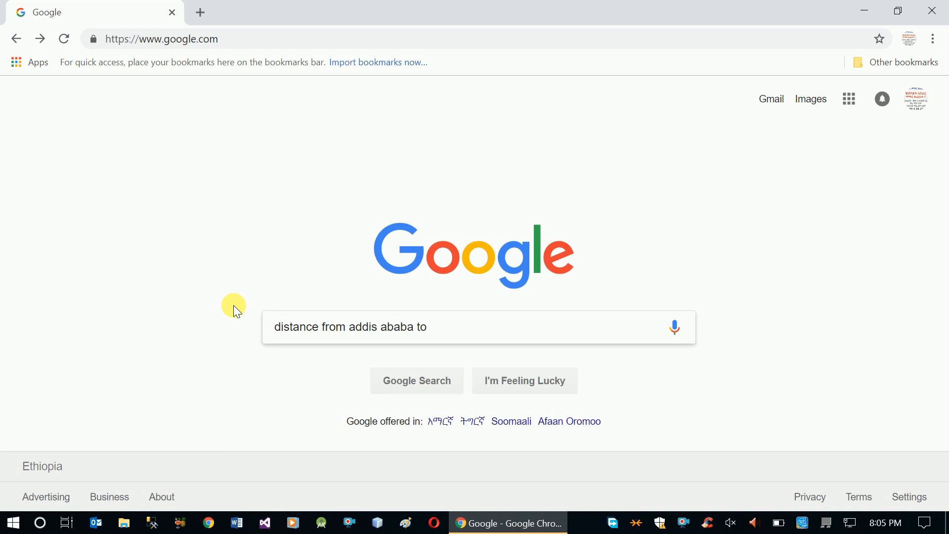
text(bahir dar)
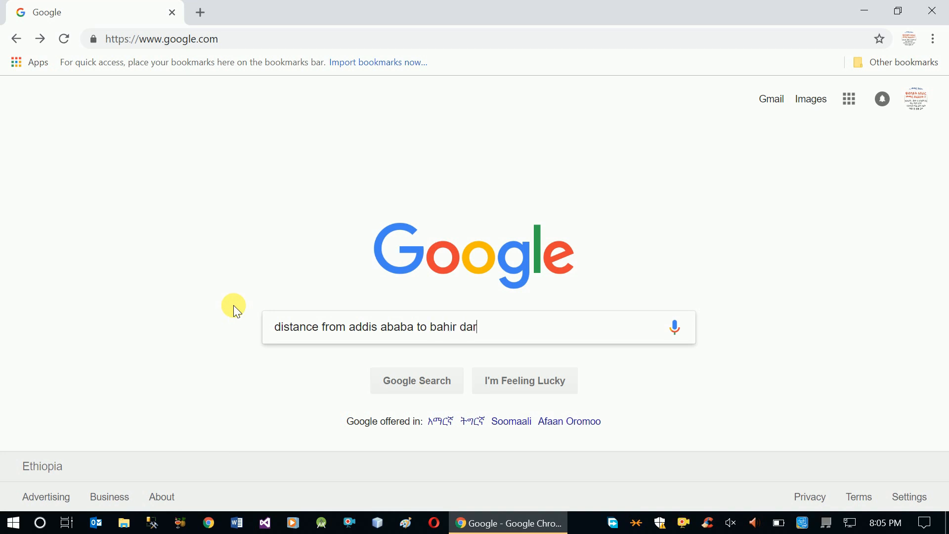
click(416, 380)
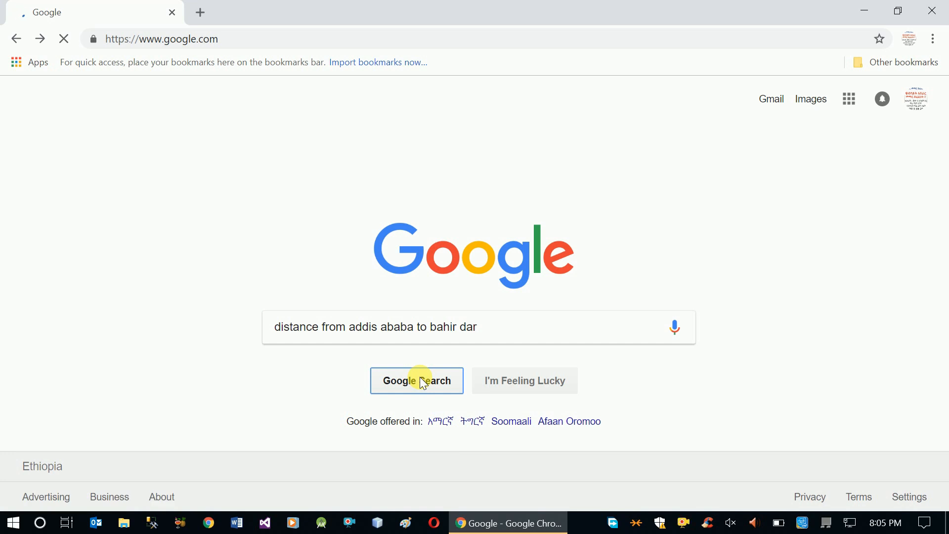
click(416, 381)
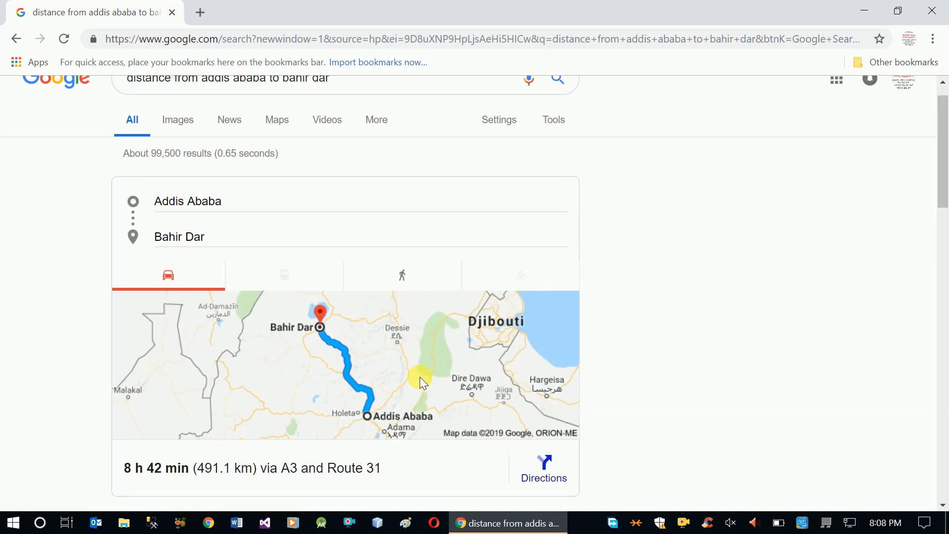
scroll(up, 3)
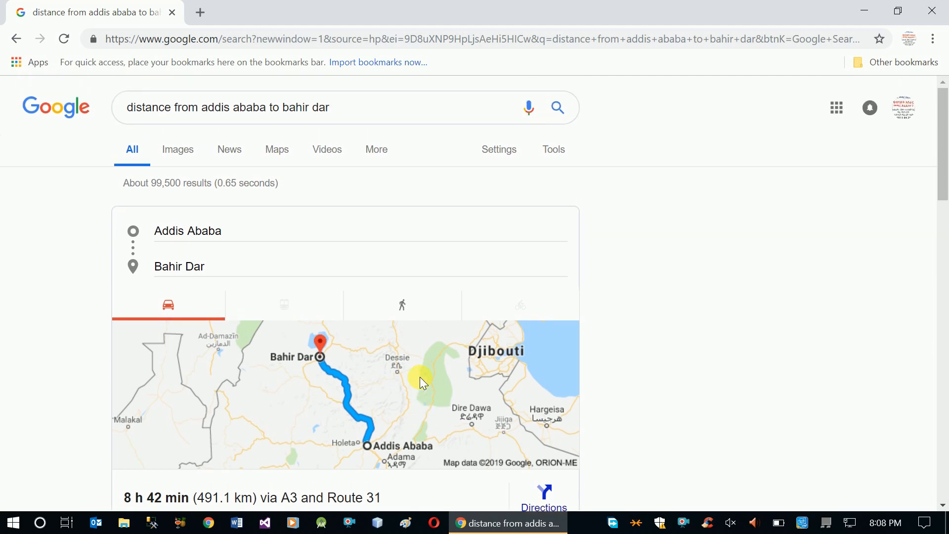
scroll(down, 3)
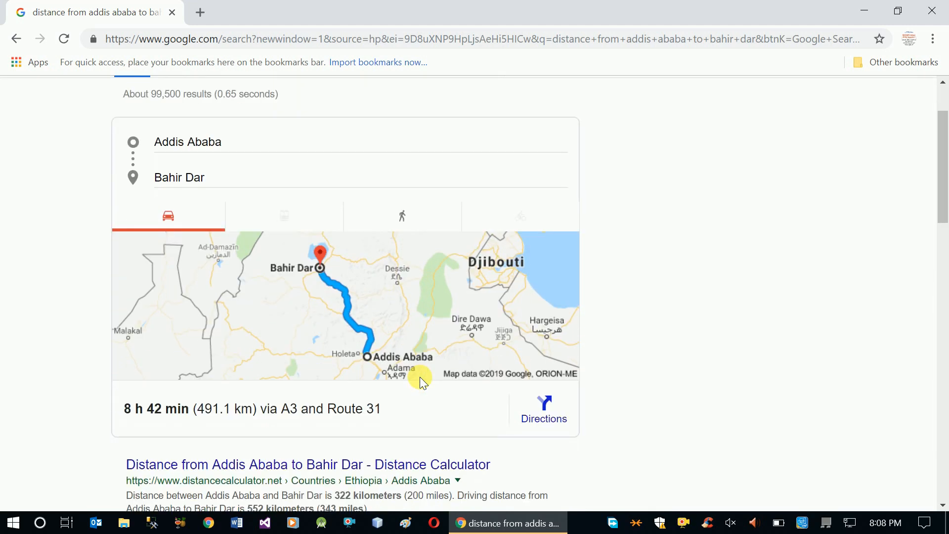
mouse_move(329, 280)
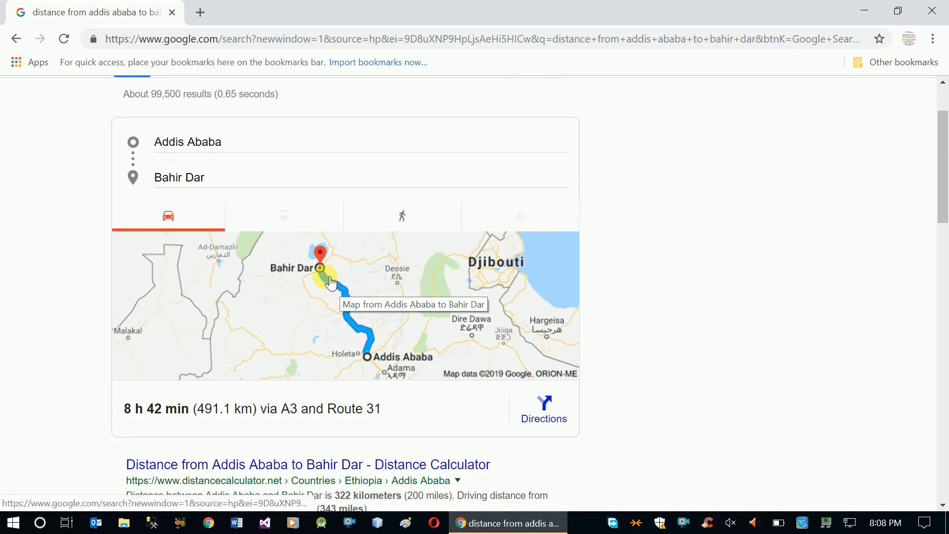
mouse_move(363, 345)
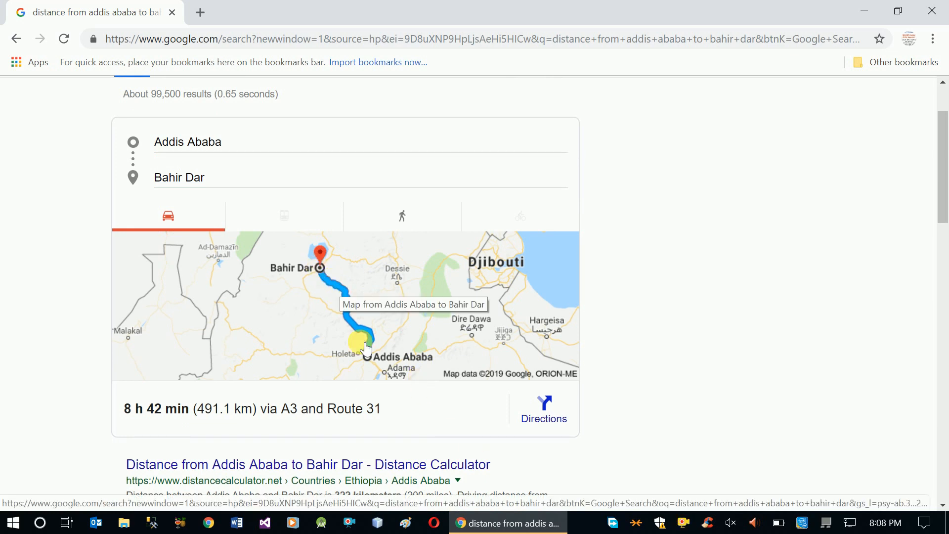
mouse_move(326, 275)
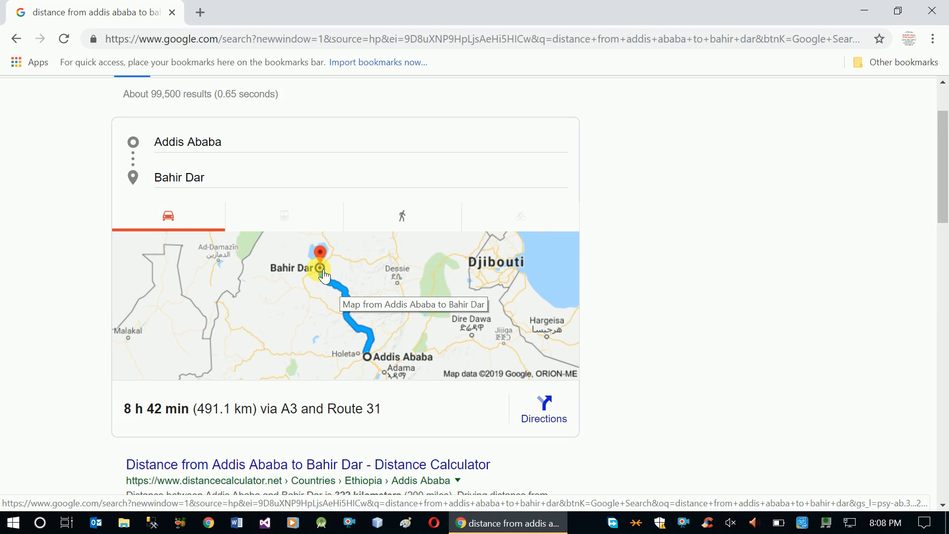
mouse_move(229, 424)
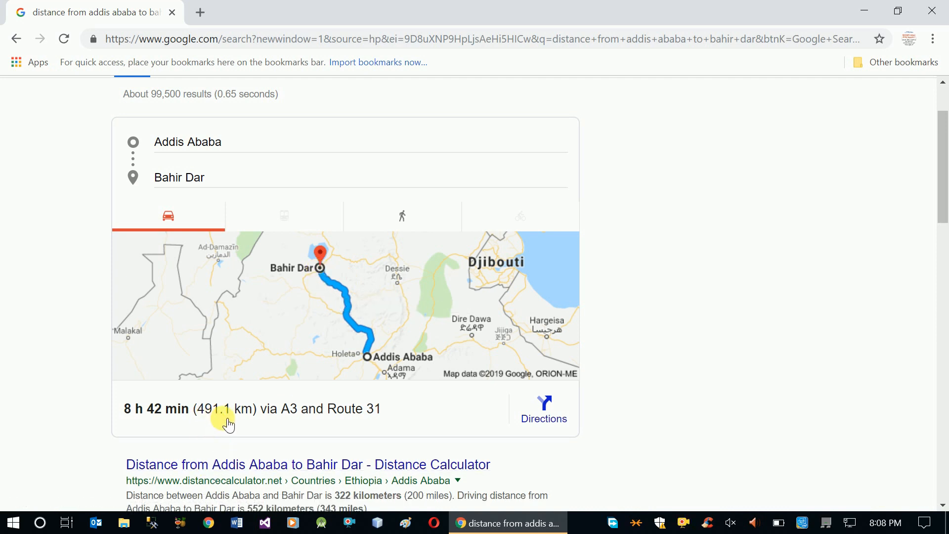
mouse_move(166, 414)
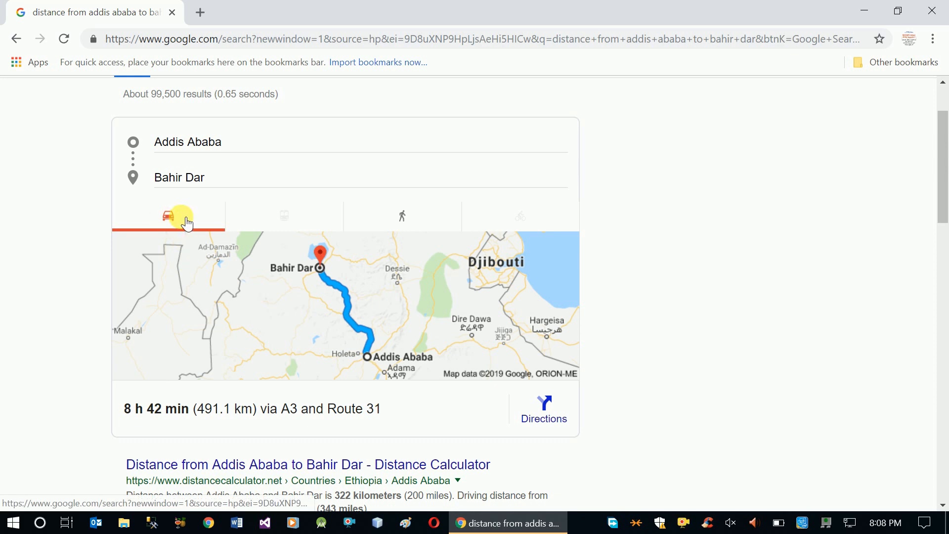
mouse_move(283, 215)
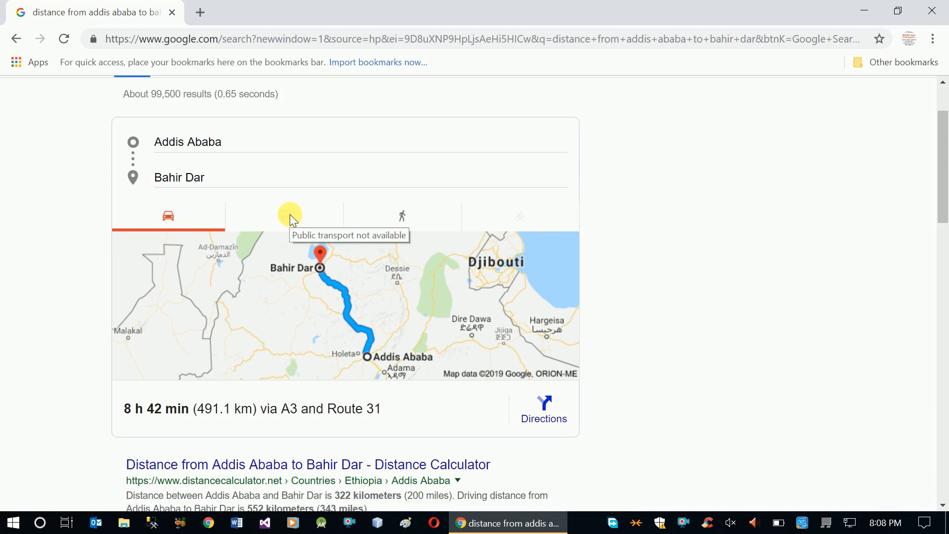
mouse_move(297, 219)
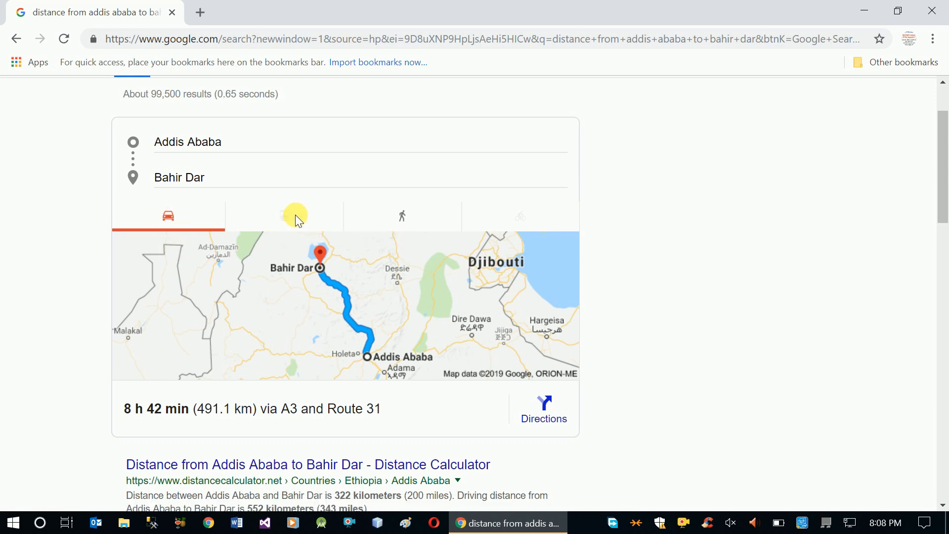
mouse_move(285, 216)
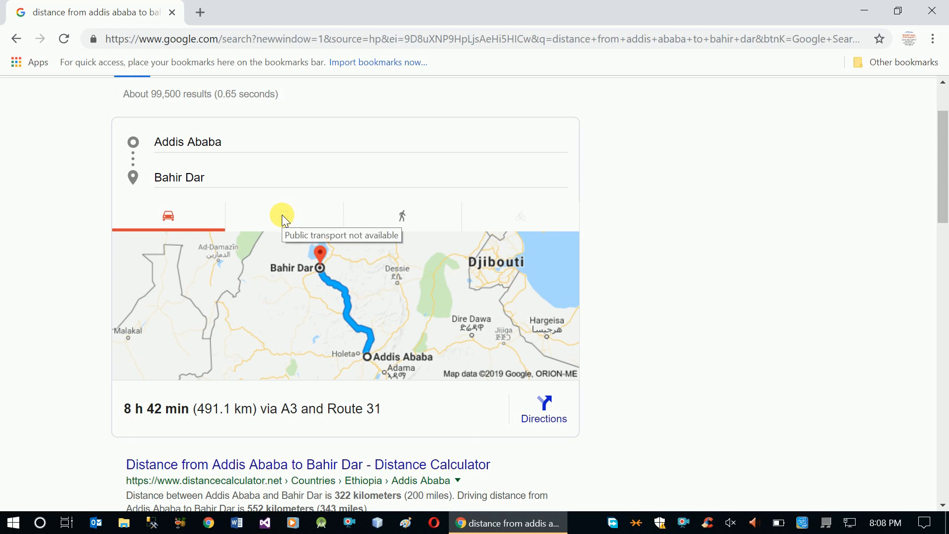
mouse_move(406, 216)
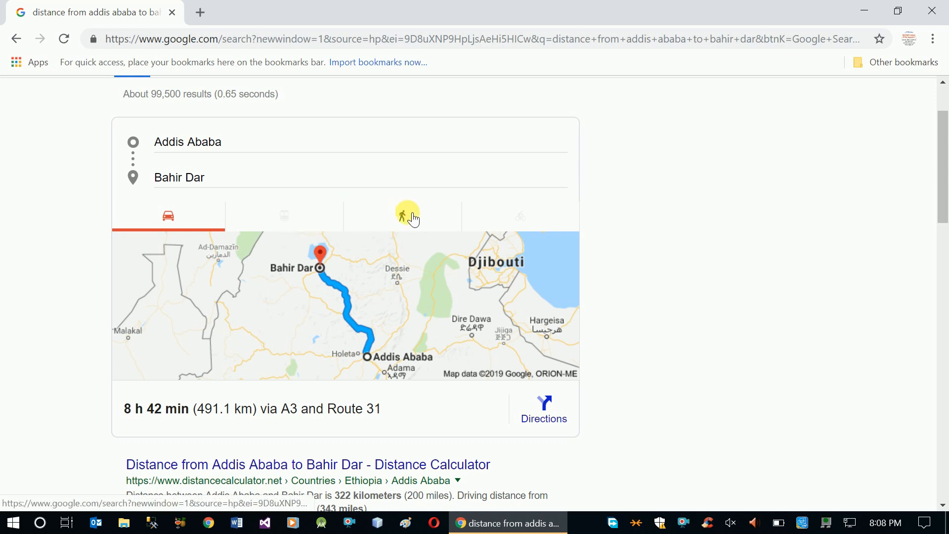
mouse_move(409, 216)
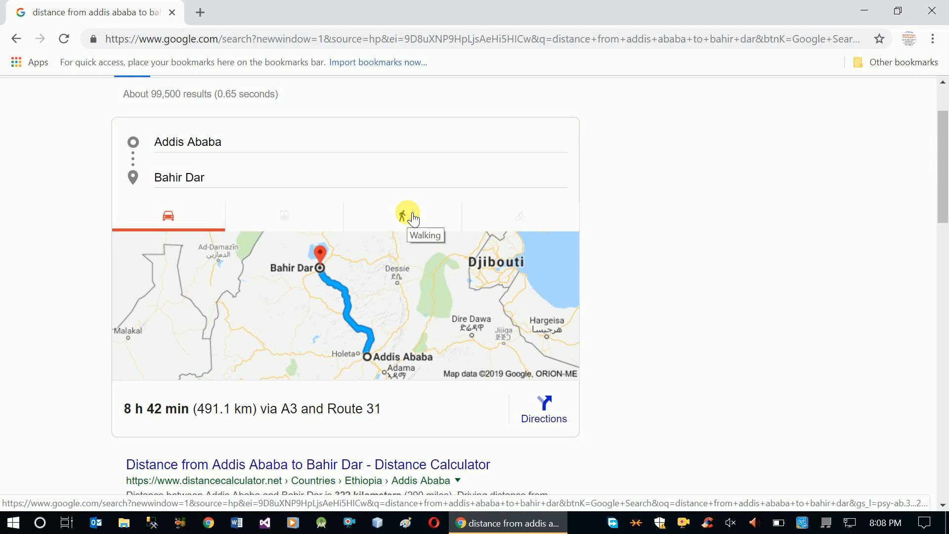
mouse_move(409, 221)
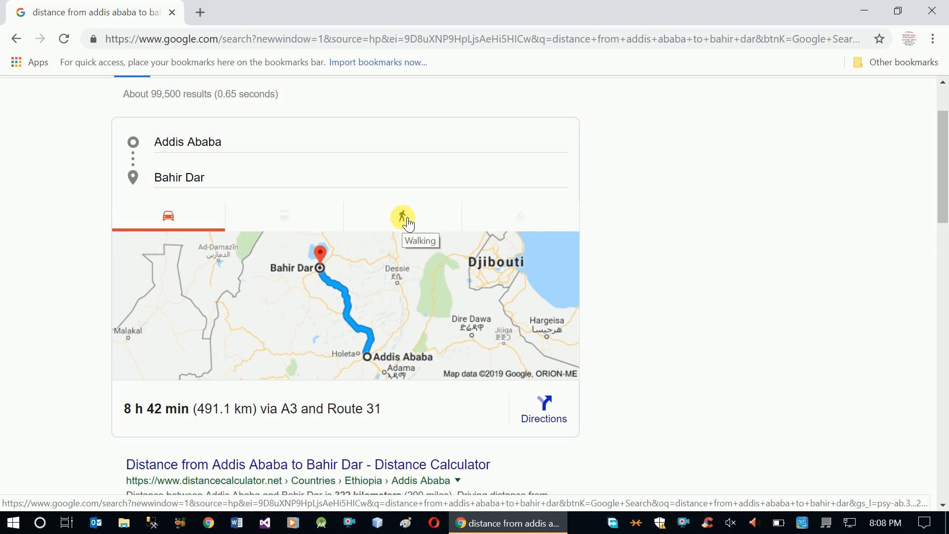
- Switch the directions card to Walking, showing 102 h and 489.4 km
click(402, 215)
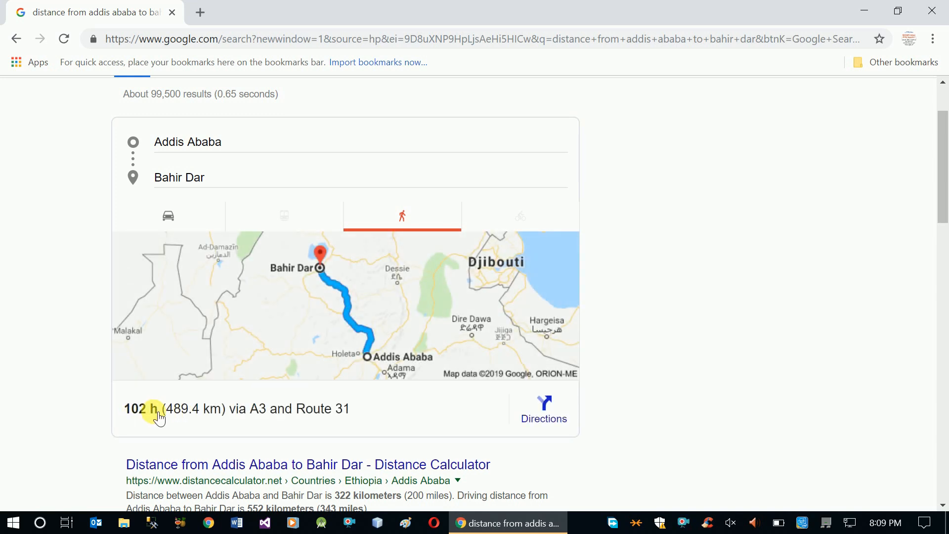
mouse_move(180, 416)
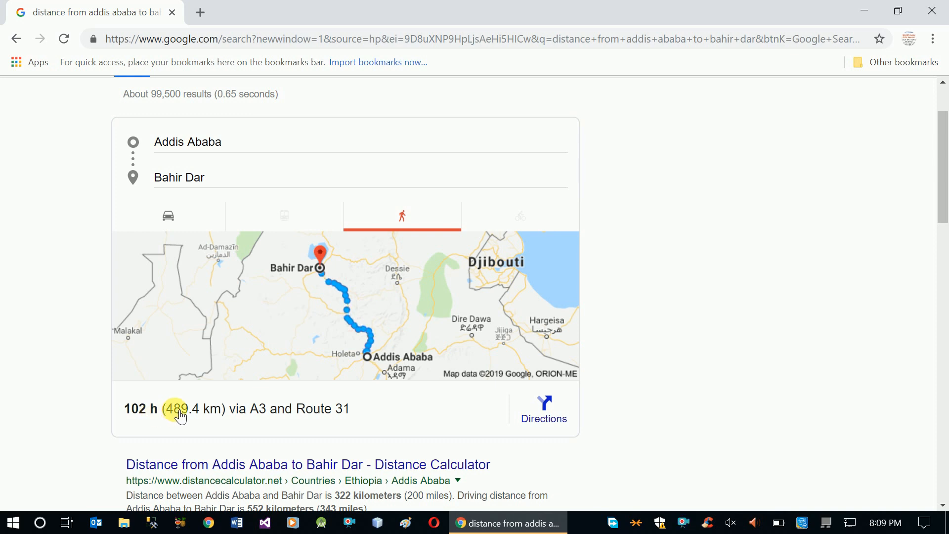
mouse_move(374, 342)
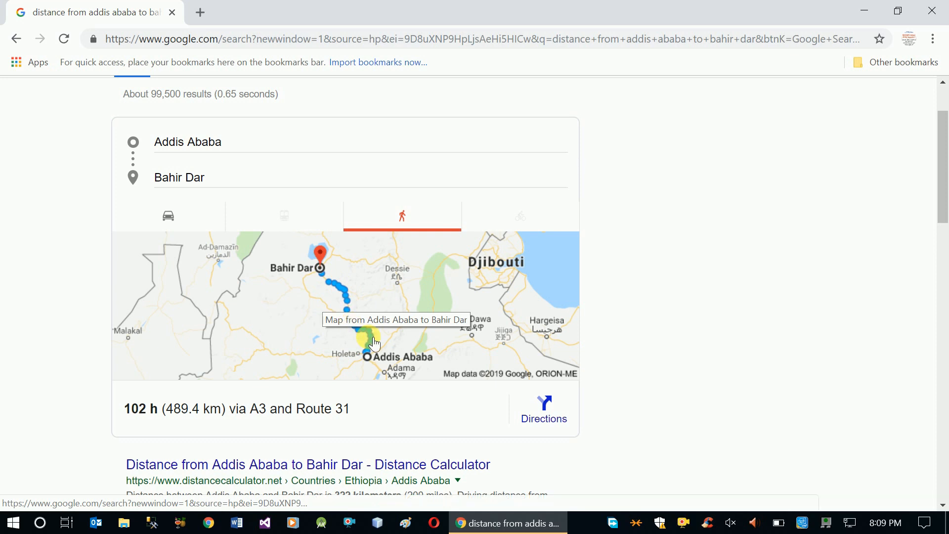
mouse_move(372, 396)
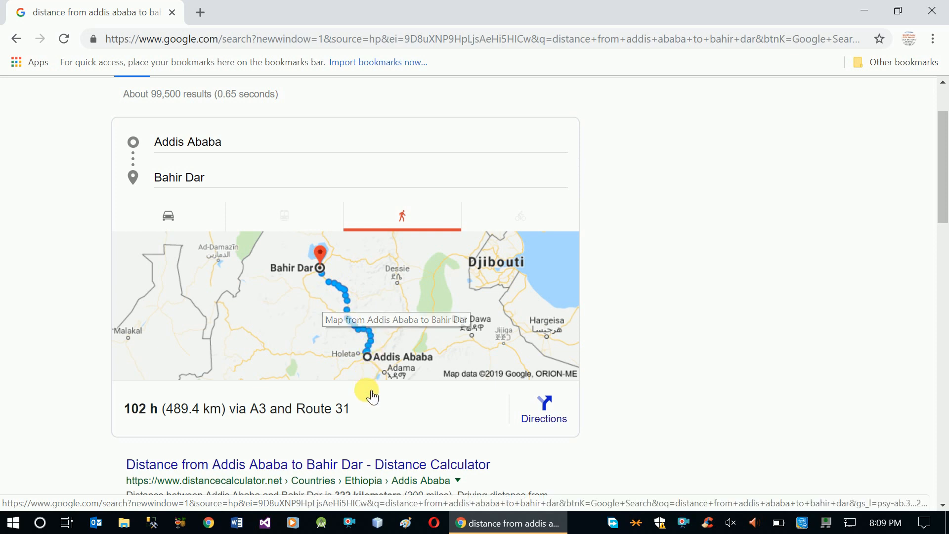
mouse_move(176, 415)
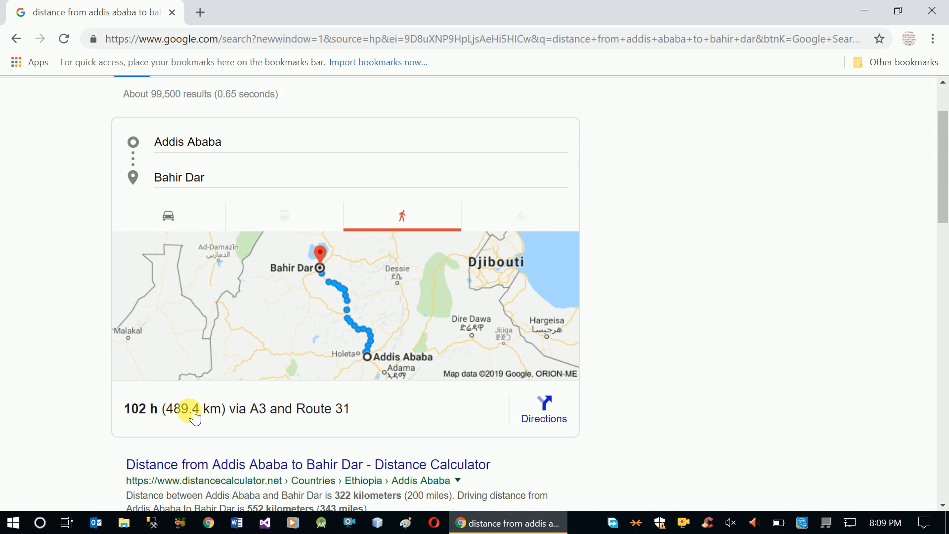
scroll(up, 3)
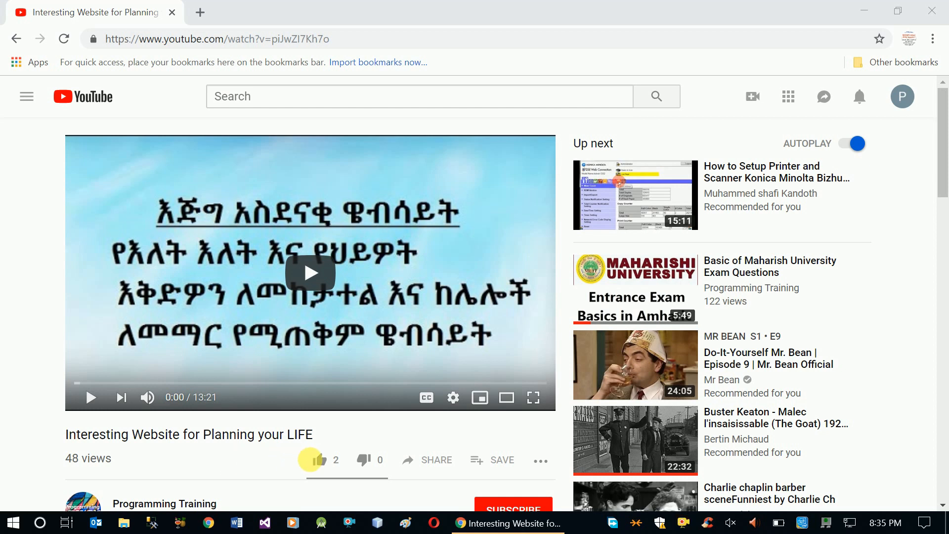
- Like the Interesting Website for Planning your LIFE video and browse its comments
click(311, 460)
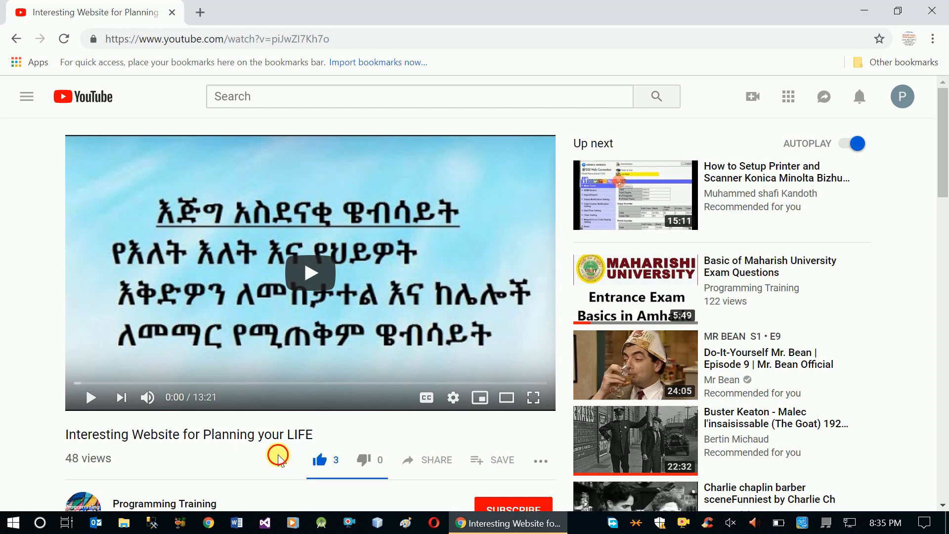
scroll(down, 3)
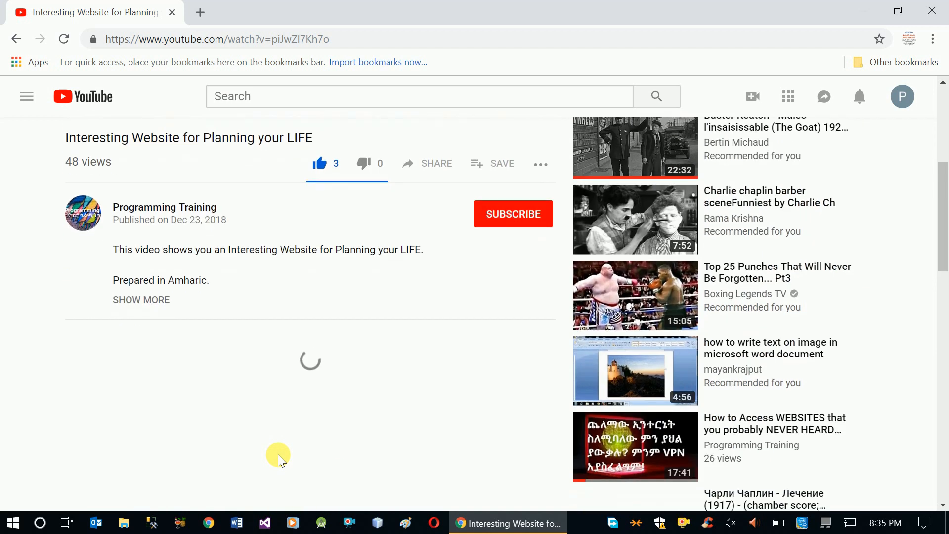
mouse_move(314, 381)
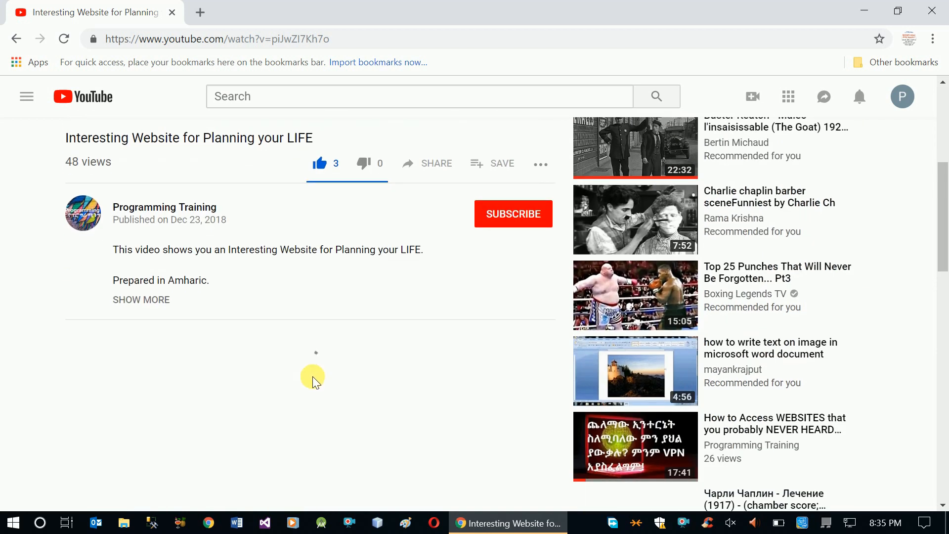
mouse_move(309, 363)
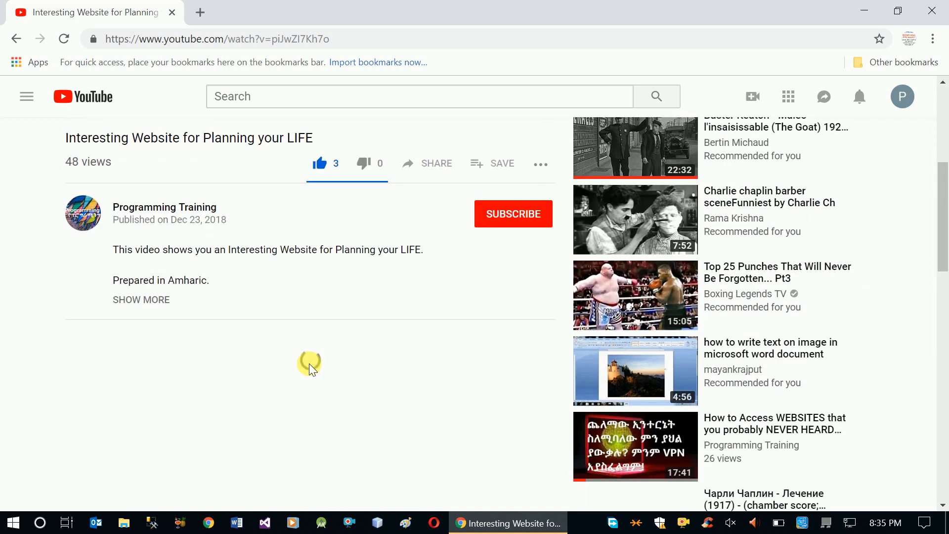
click(319, 163)
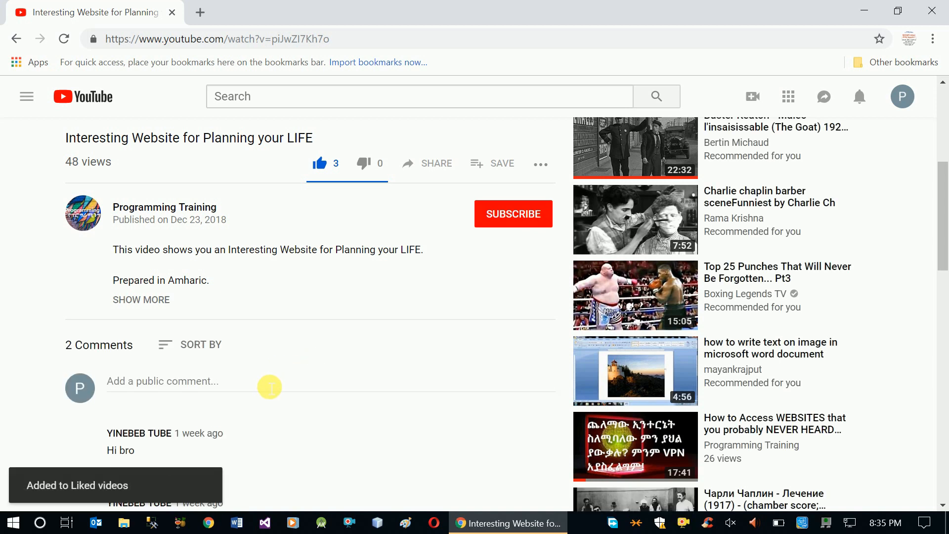
scroll(down, 3)
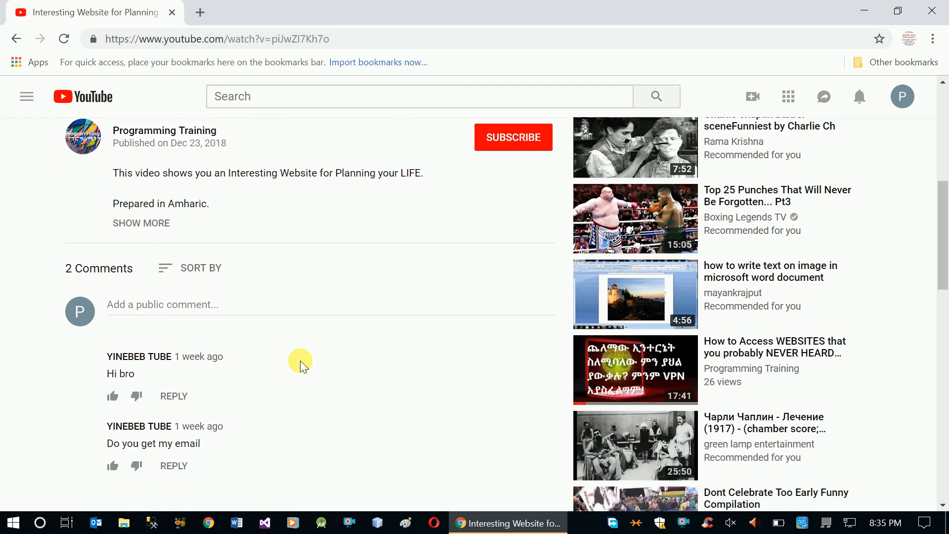
scroll(down, 3)
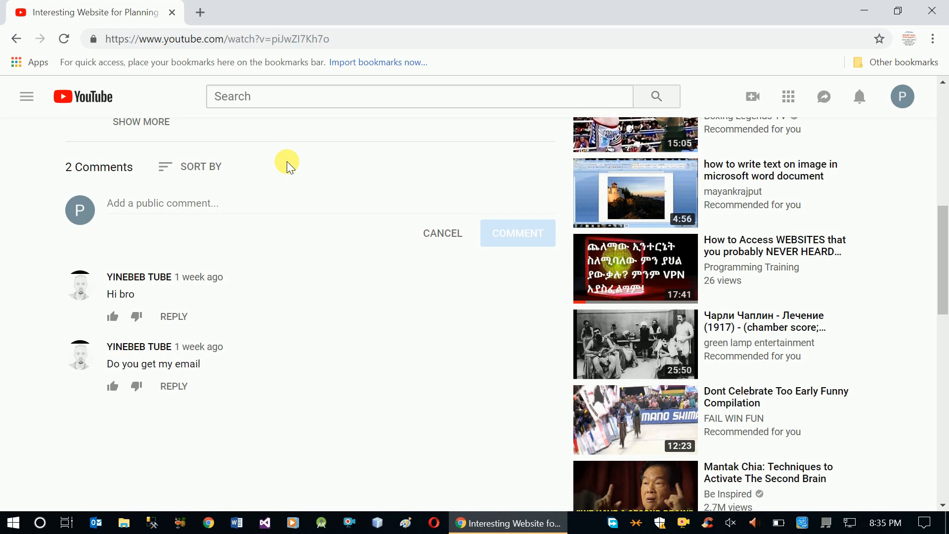
scroll(up, 3)
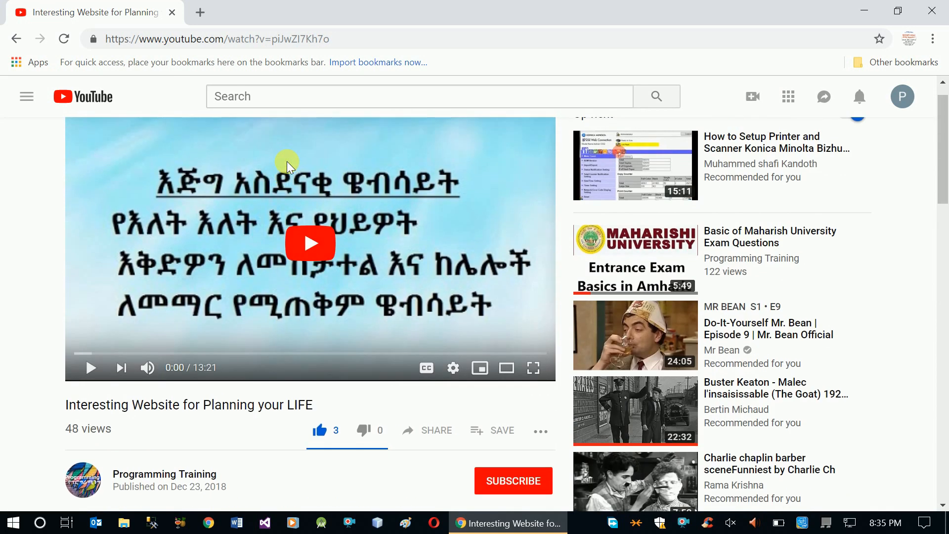
mouse_move(453, 398)
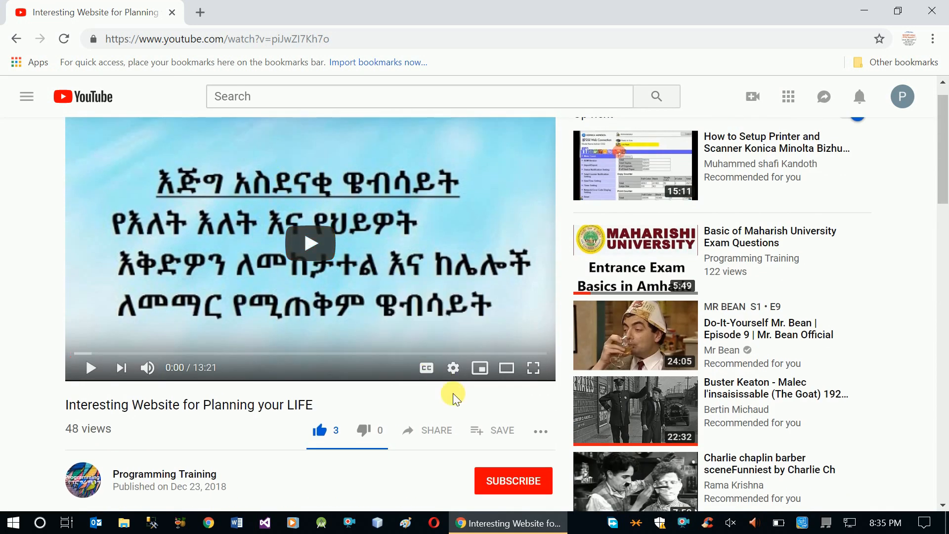
mouse_move(513, 480)
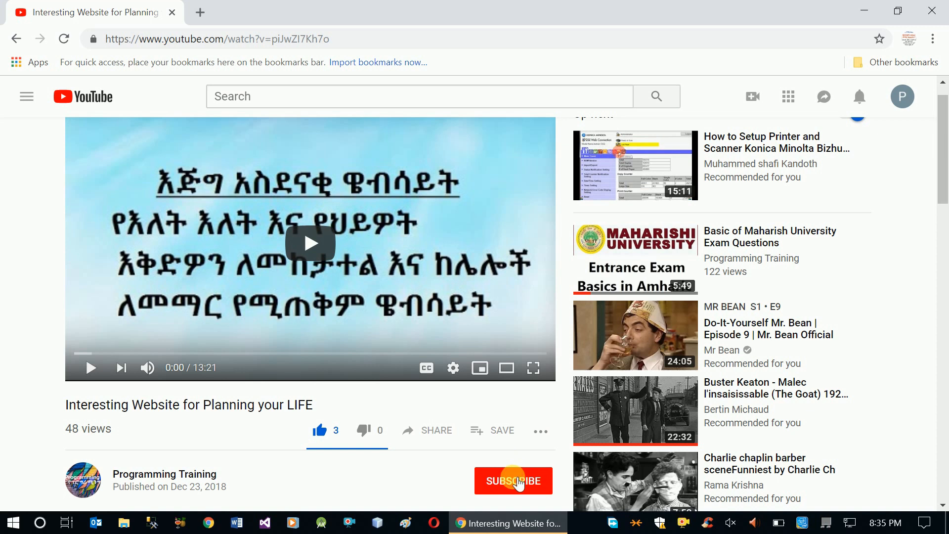
- Subscribe to the Programming Training channel and turn on its notification bell
click(513, 480)
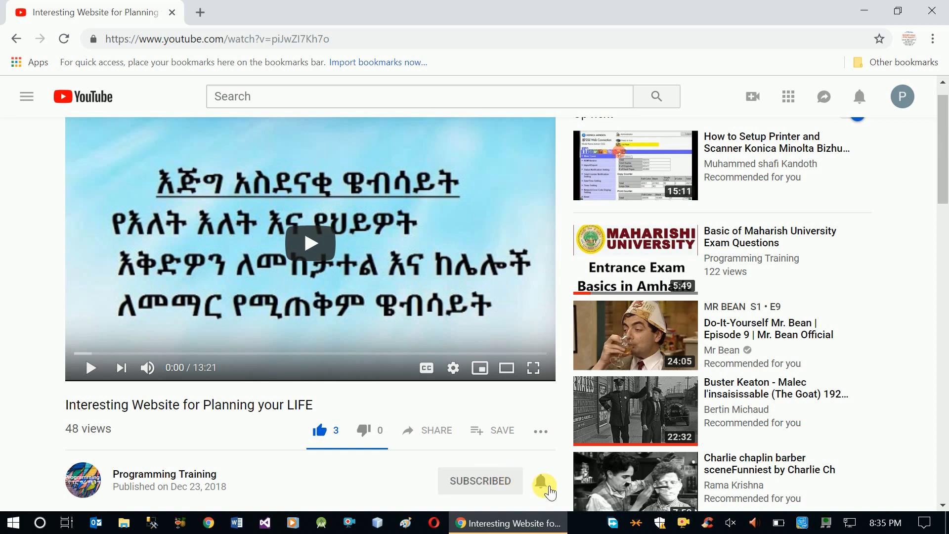
click(541, 480)
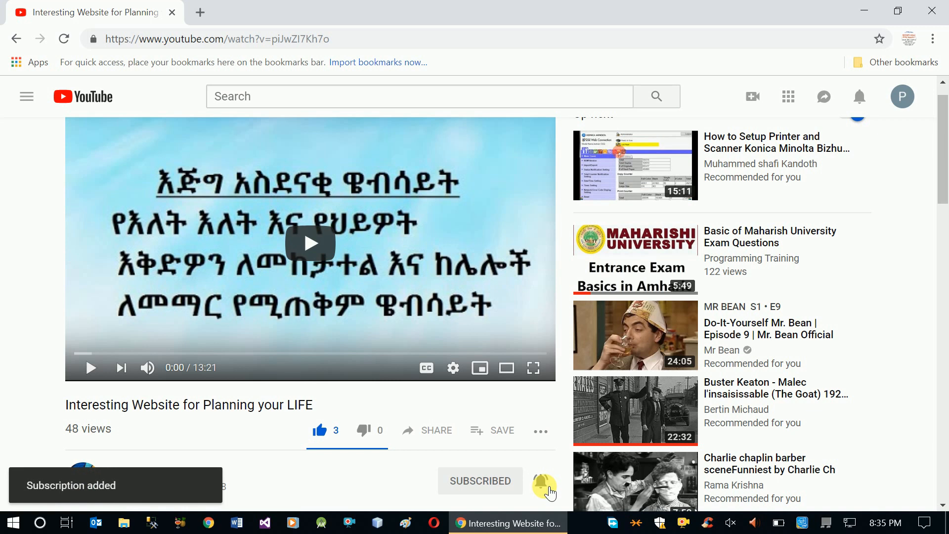